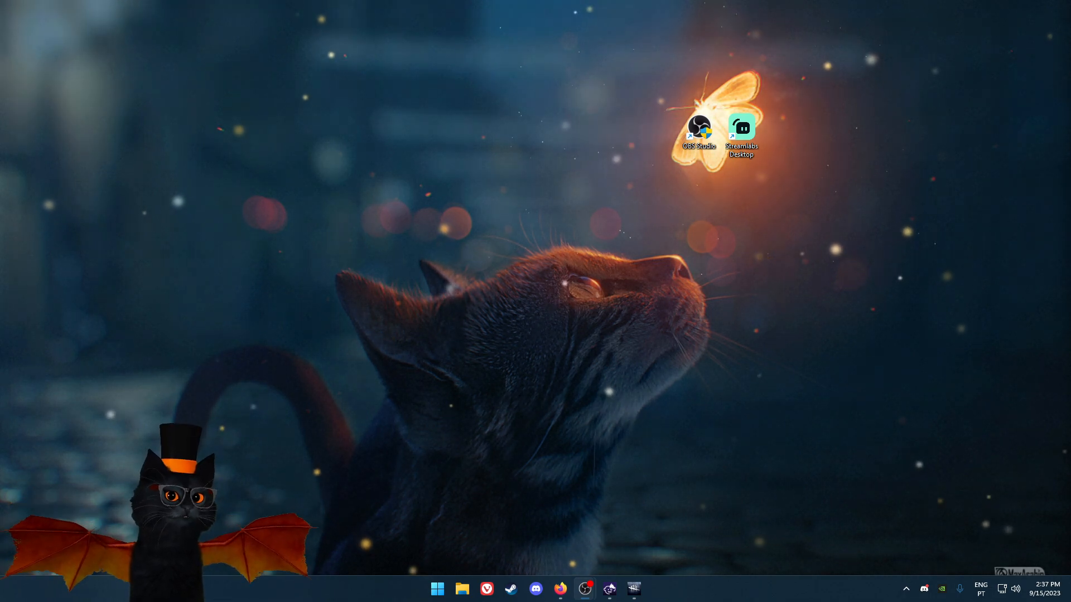
mouse_move(584, 588)
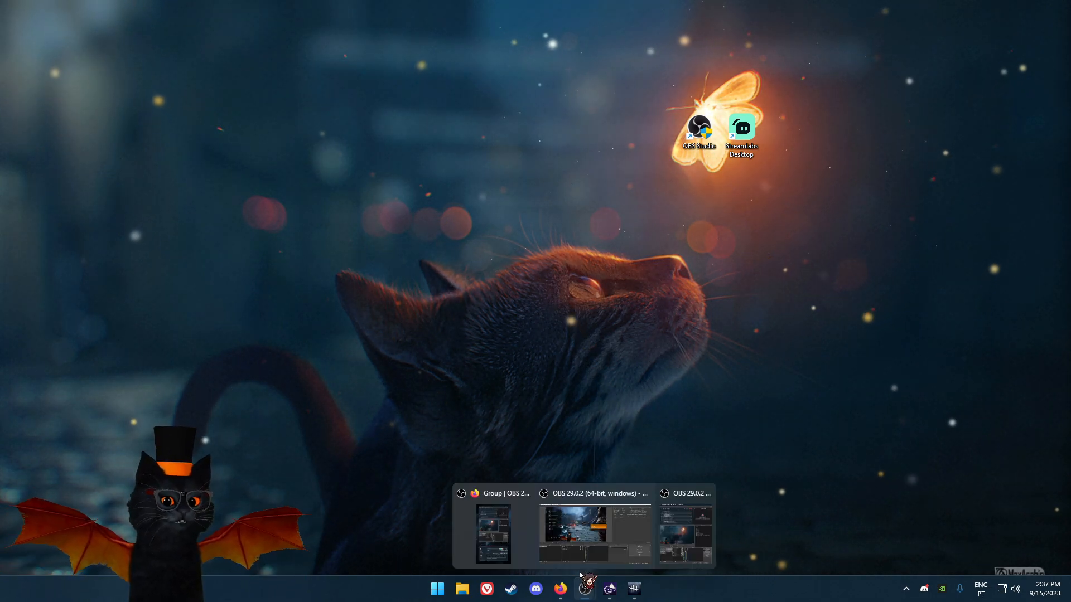
Step: Bring the OBS Studio window with its game-capture scene to the front
click(592, 529)
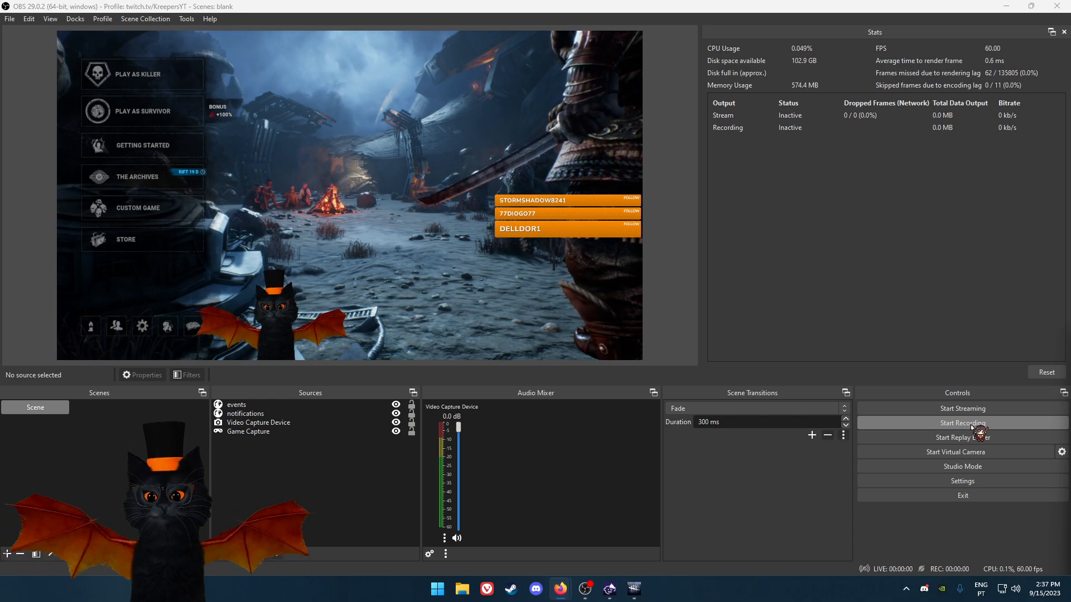
mouse_move(879, 210)
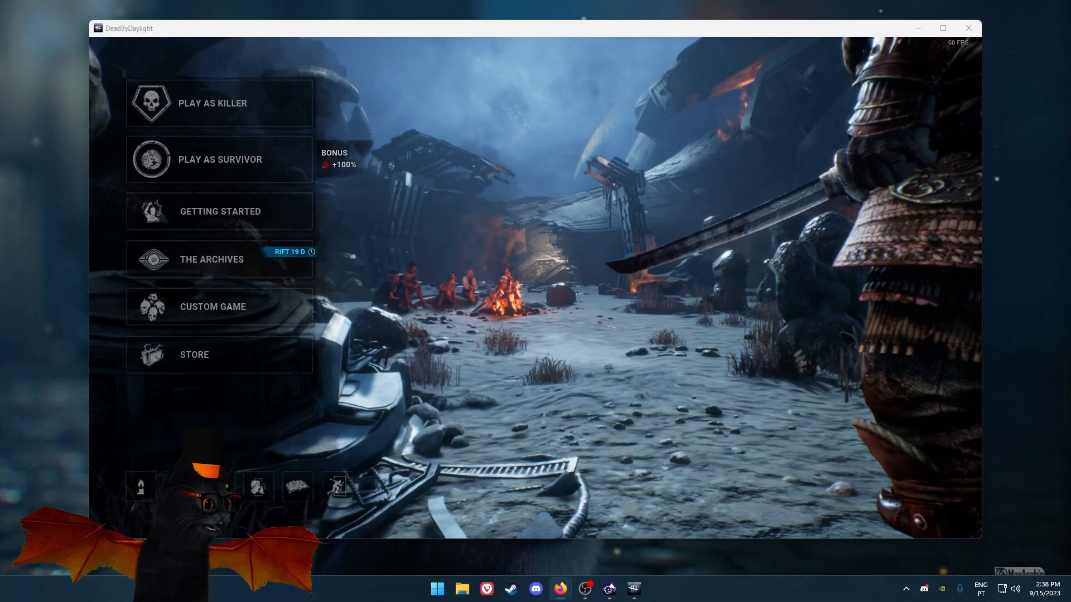
Step: Download the 4.2 MB Aitum Vertical Windows installer from a 'vertical plugin' search
click(559, 589)
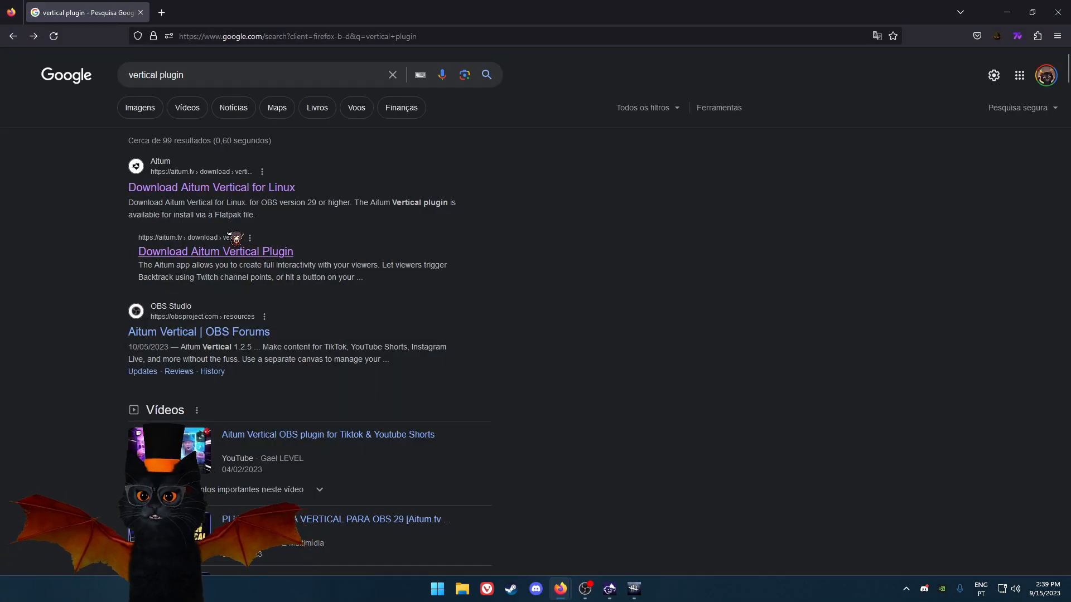
mouse_move(205, 81)
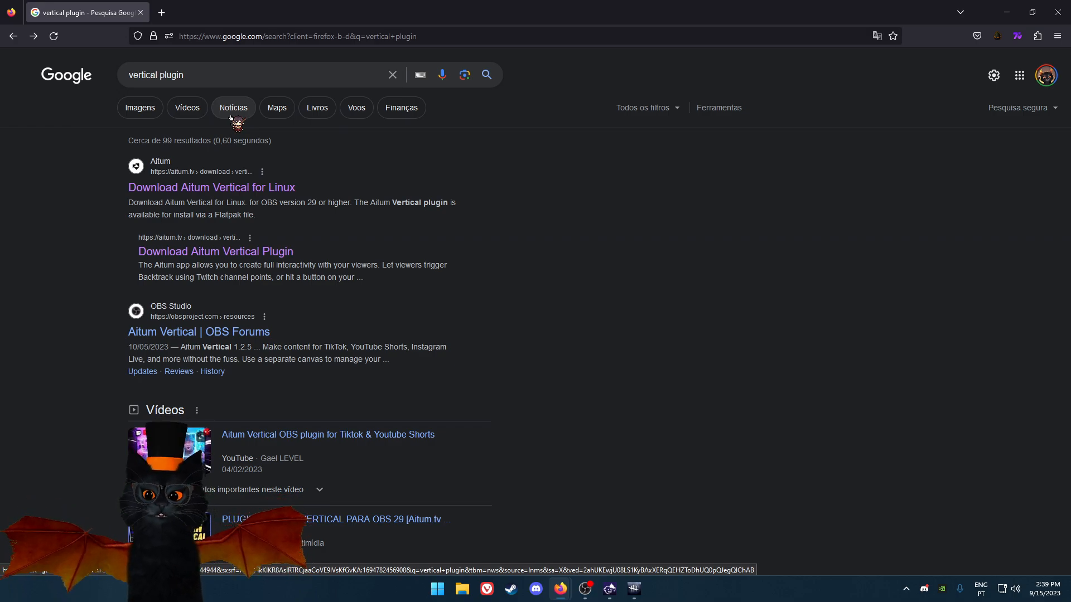
click(211, 187)
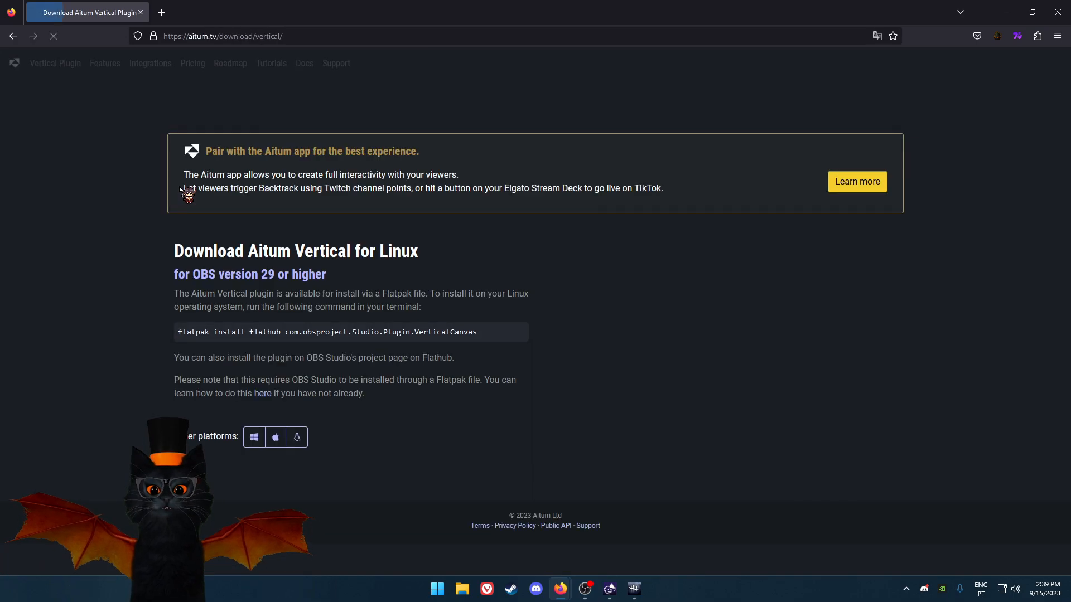
click(254, 437)
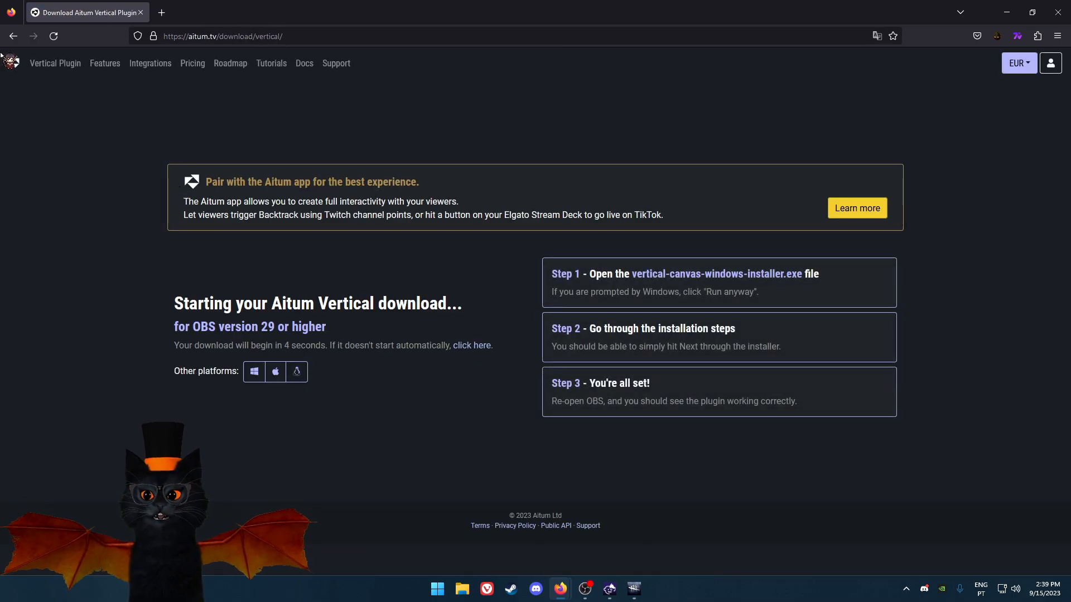
click(13, 36)
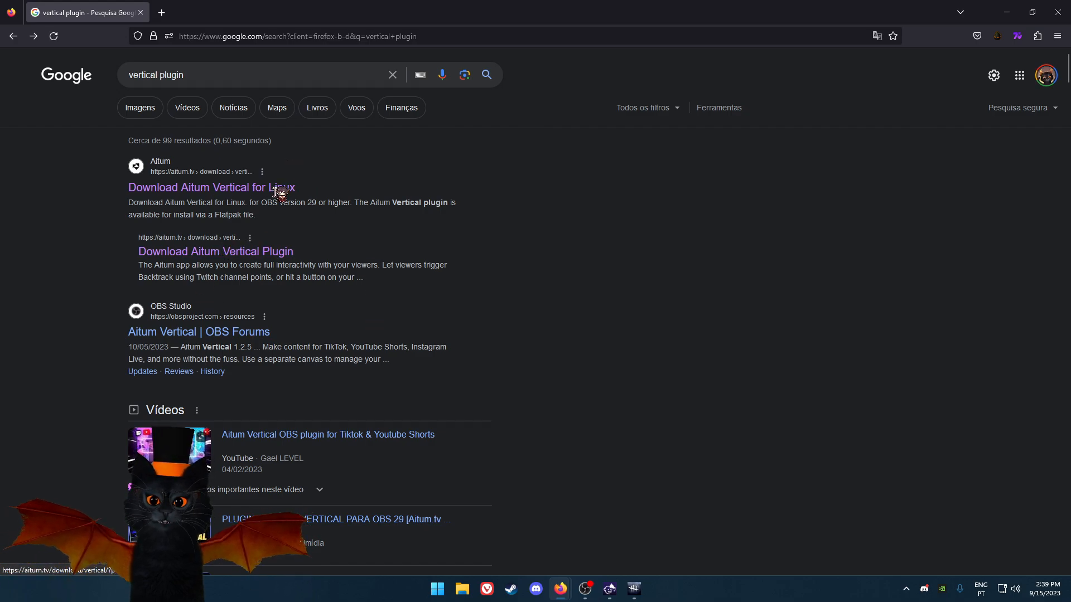
mouse_move(215, 251)
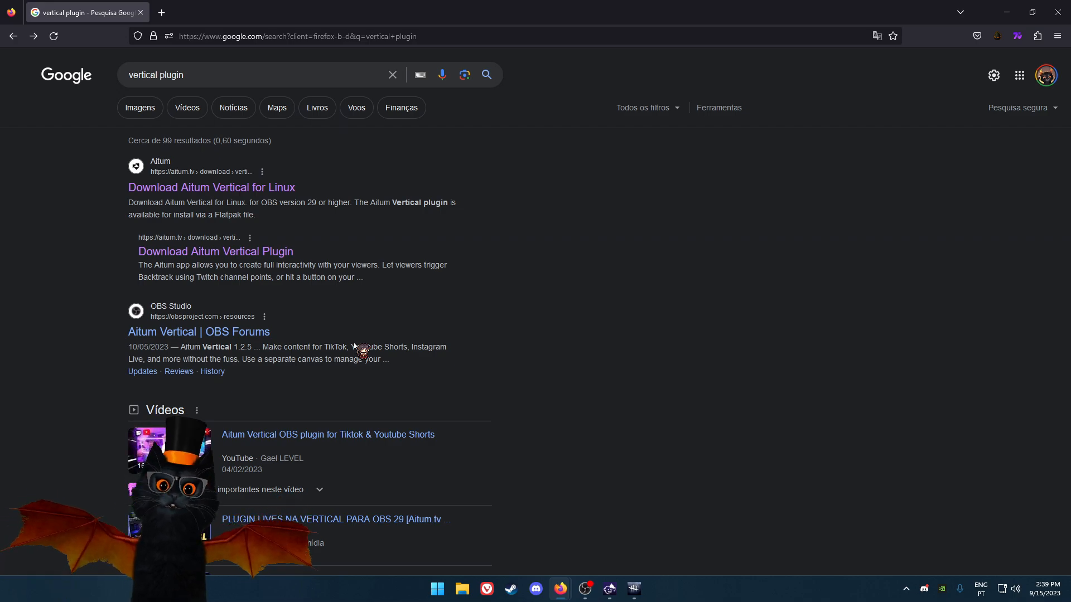
click(215, 250)
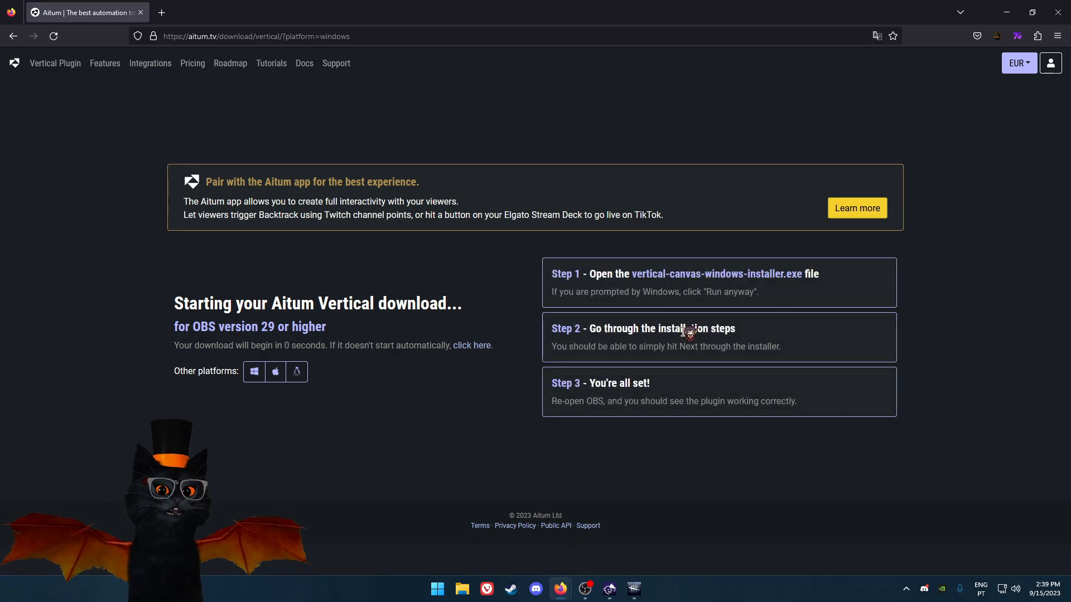
click(977, 36)
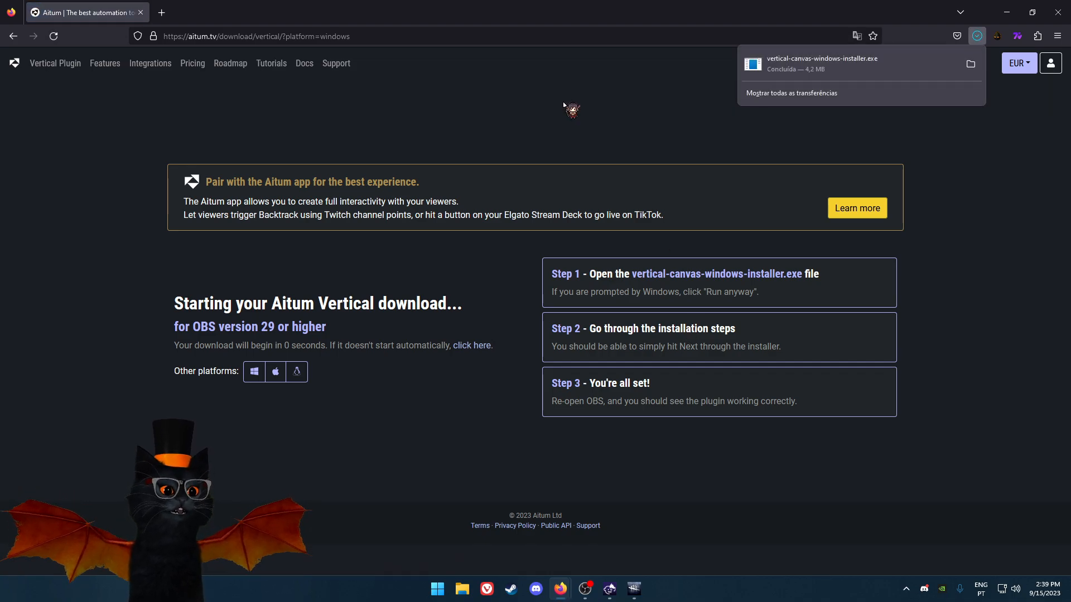
mouse_move(834, 405)
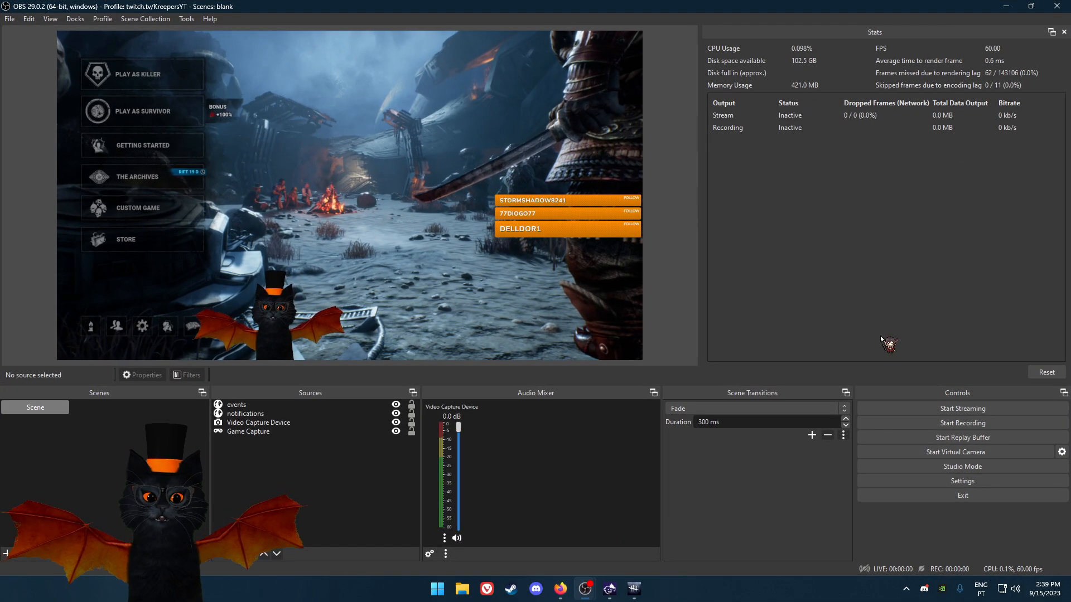
Step: Enable the Vertical Scenes and Vertical Sources docks from the Docks menu
click(49, 19)
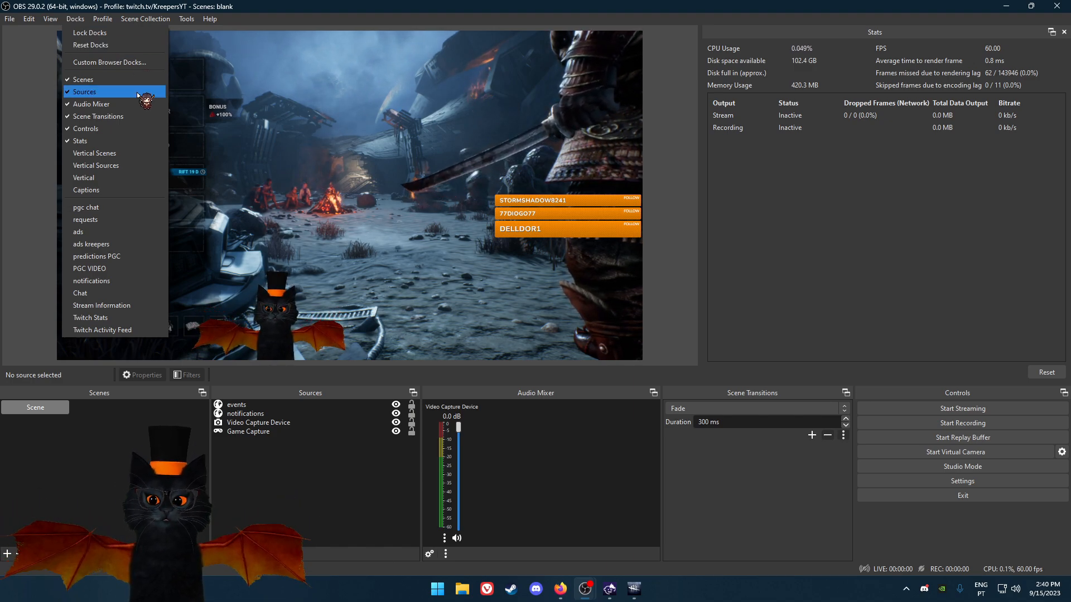
mouse_move(84, 177)
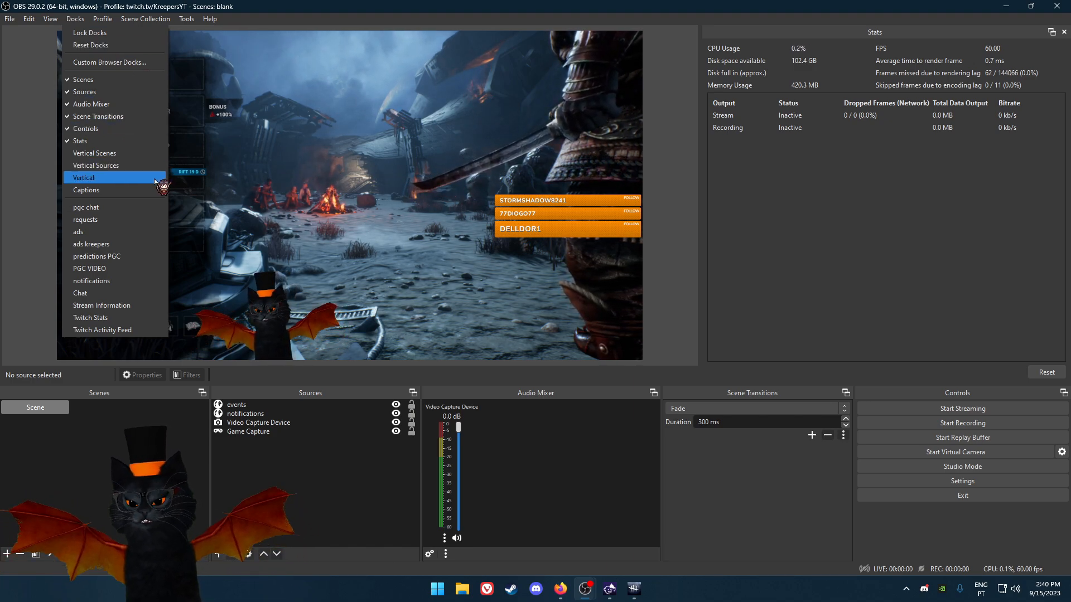
mouse_move(94, 153)
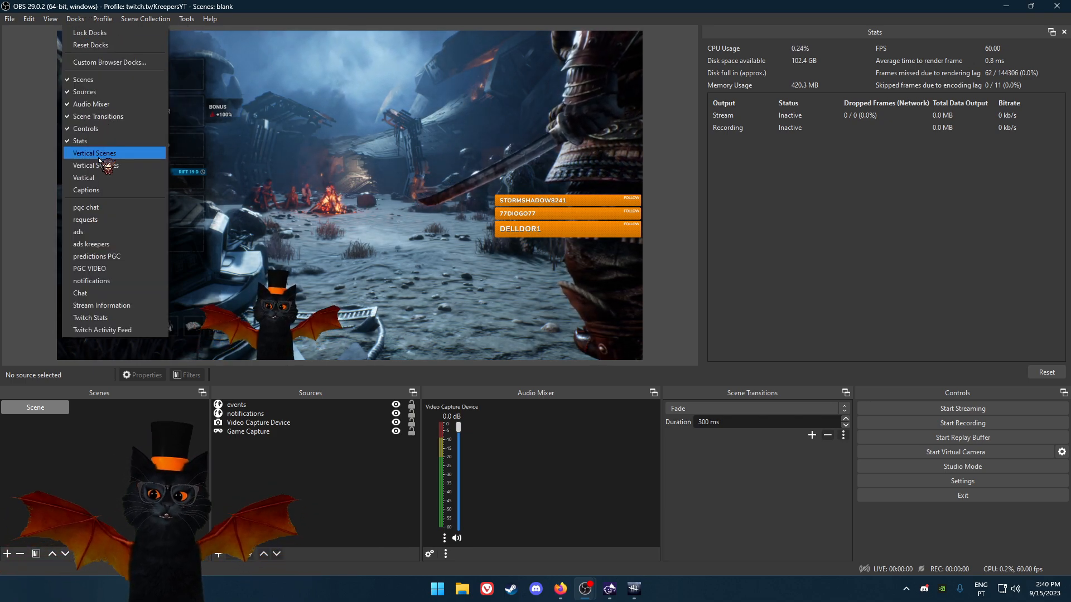
mouse_move(83, 178)
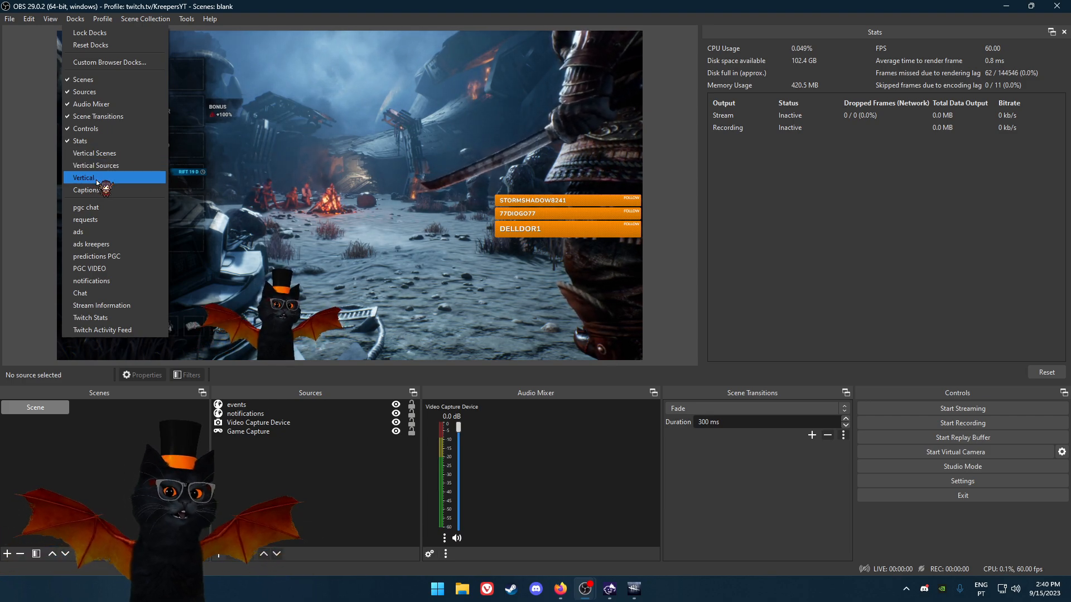
click(94, 153)
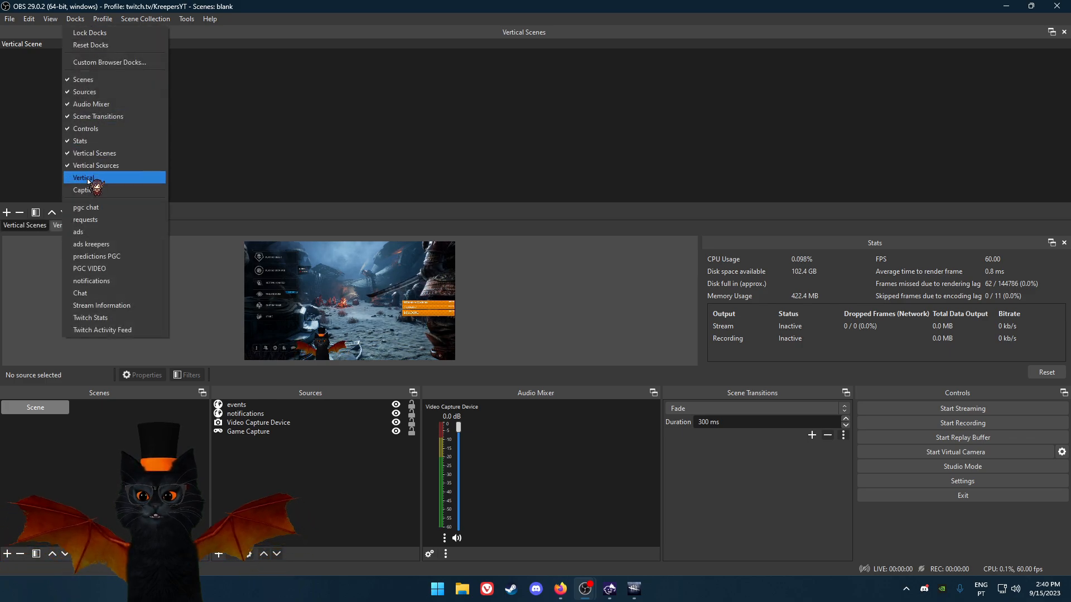
Step: Show the vertical canvas preview and tab the vertical docks beside Scenes and Sources
click(83, 178)
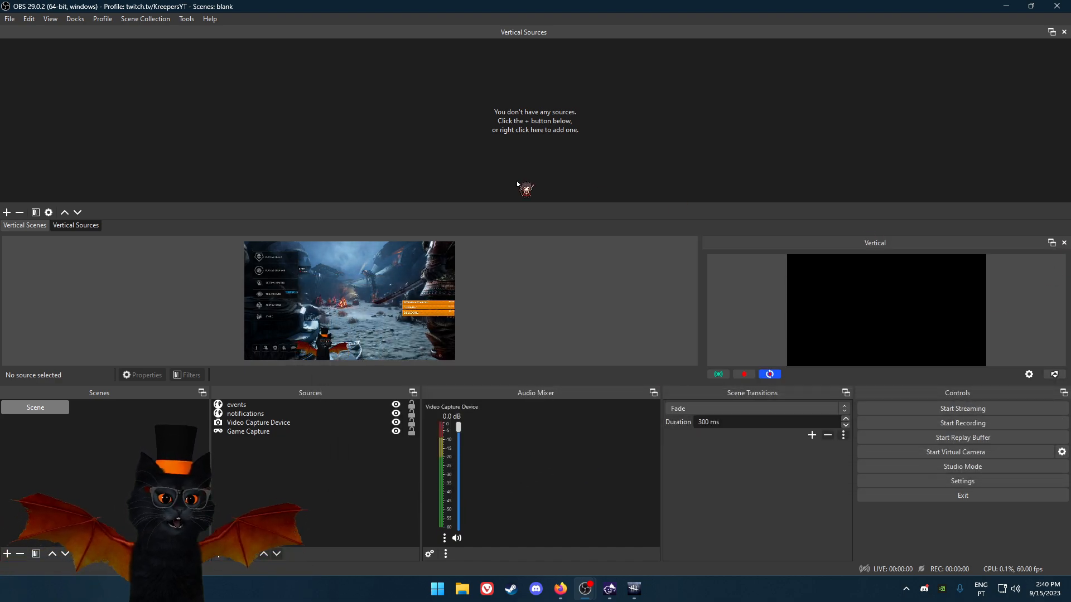
click(24, 226)
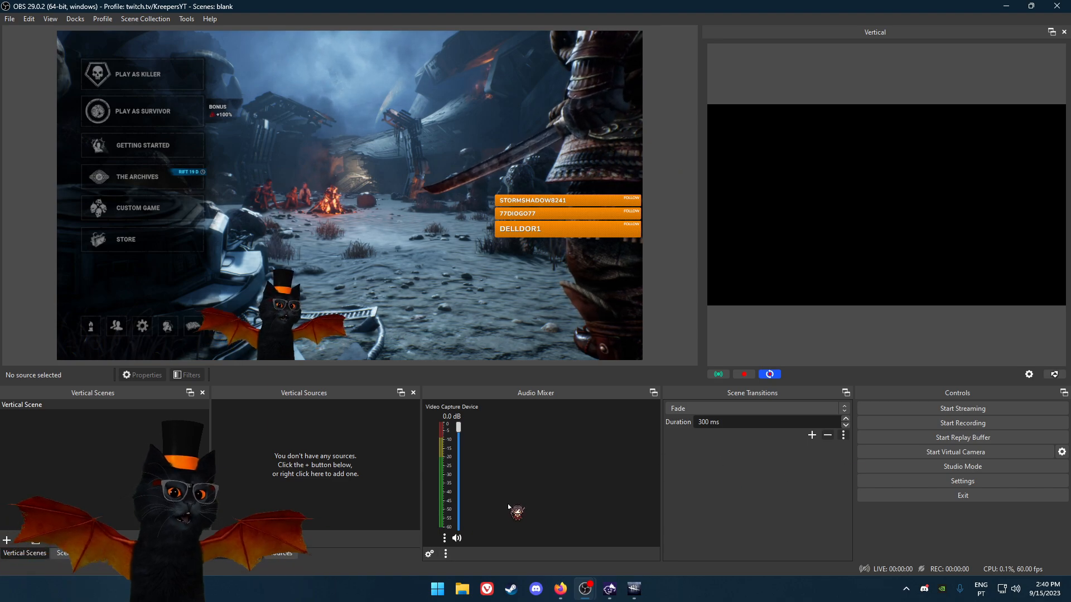
click(61, 553)
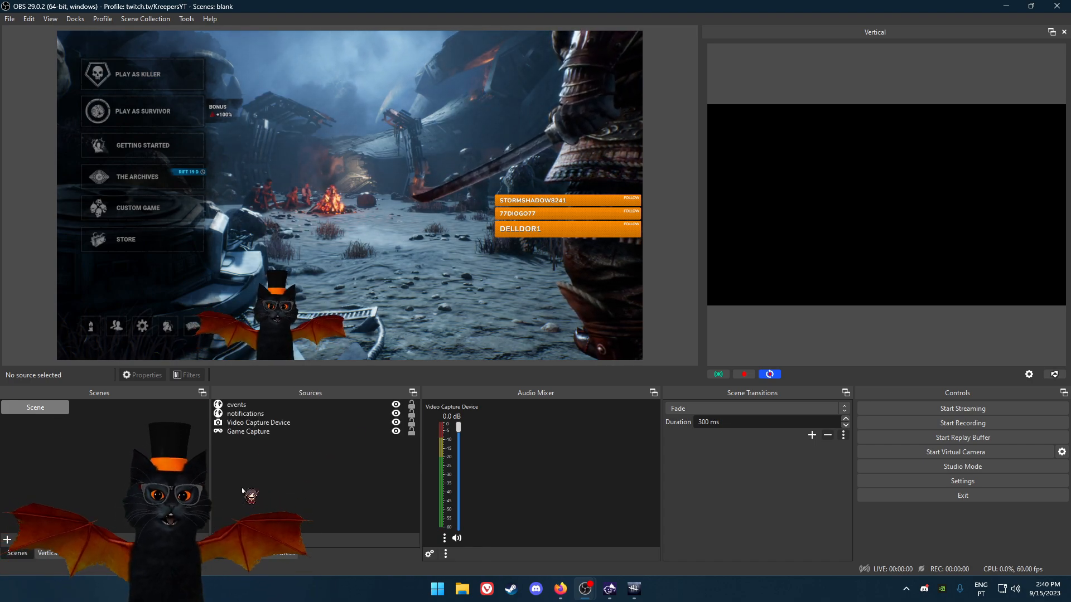
mouse_move(930, 248)
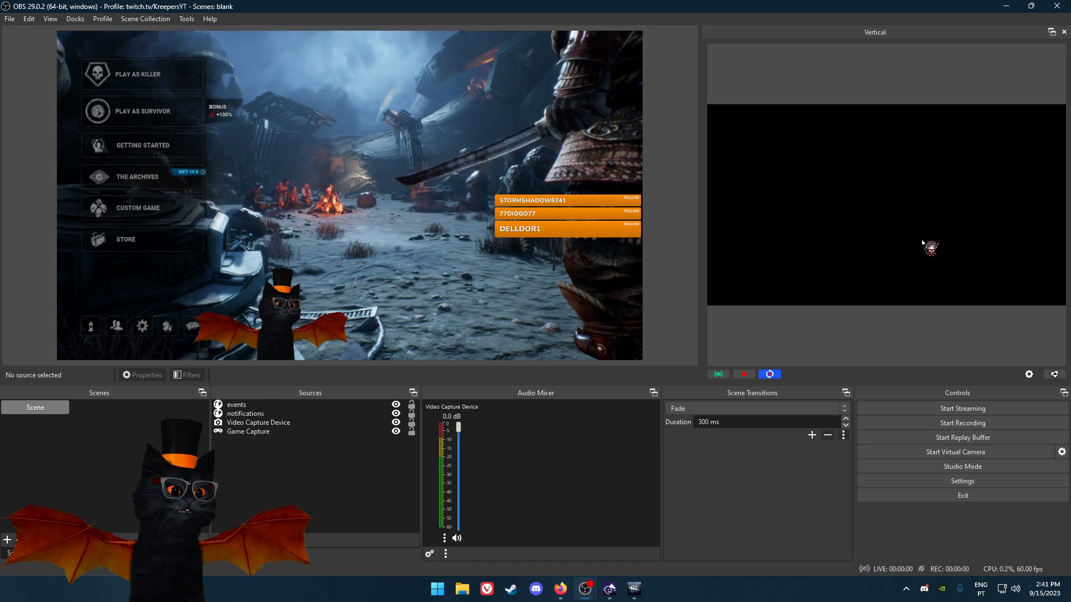
mouse_move(810, 323)
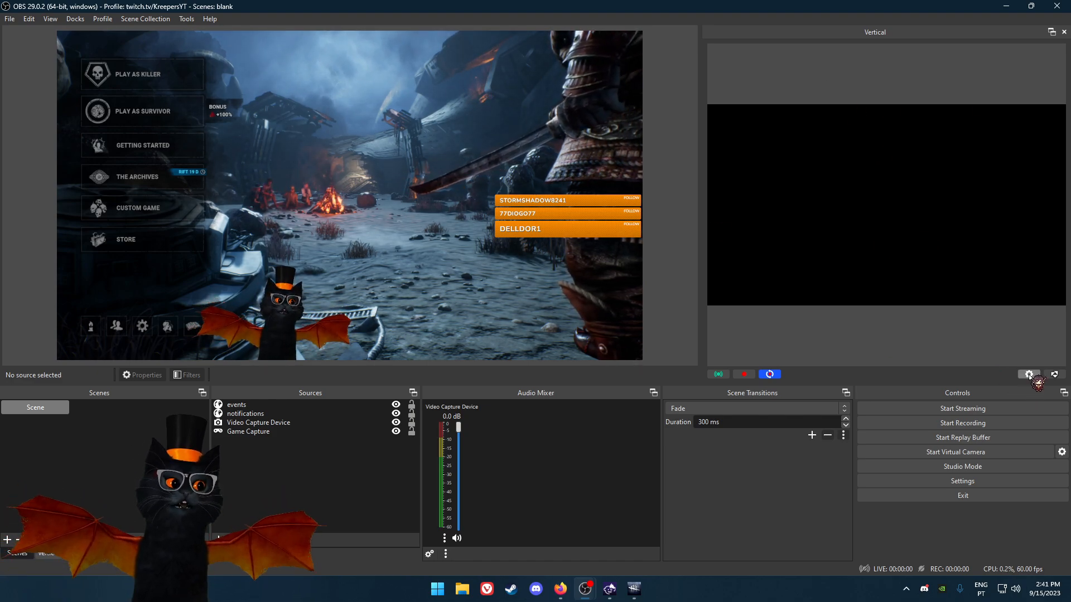
click(1030, 374)
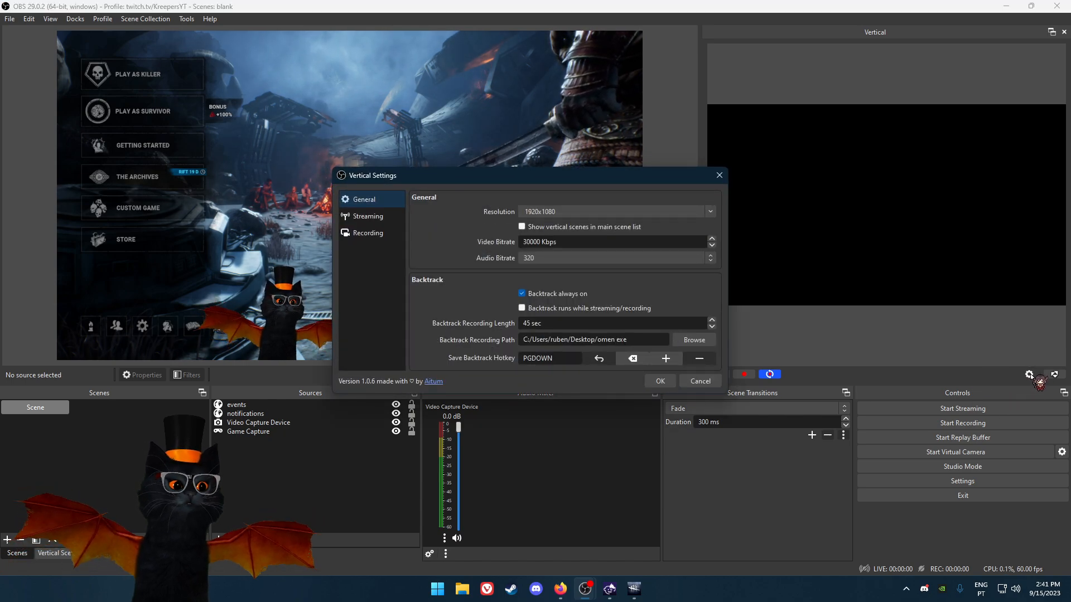
click(610, 210)
text(1080x1350)
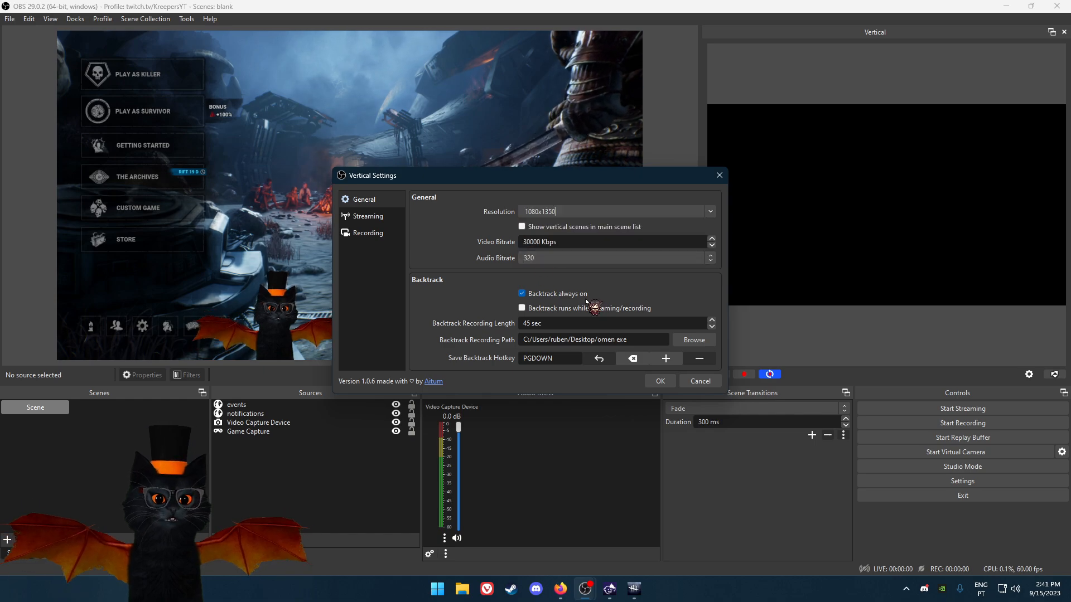
click(710, 211)
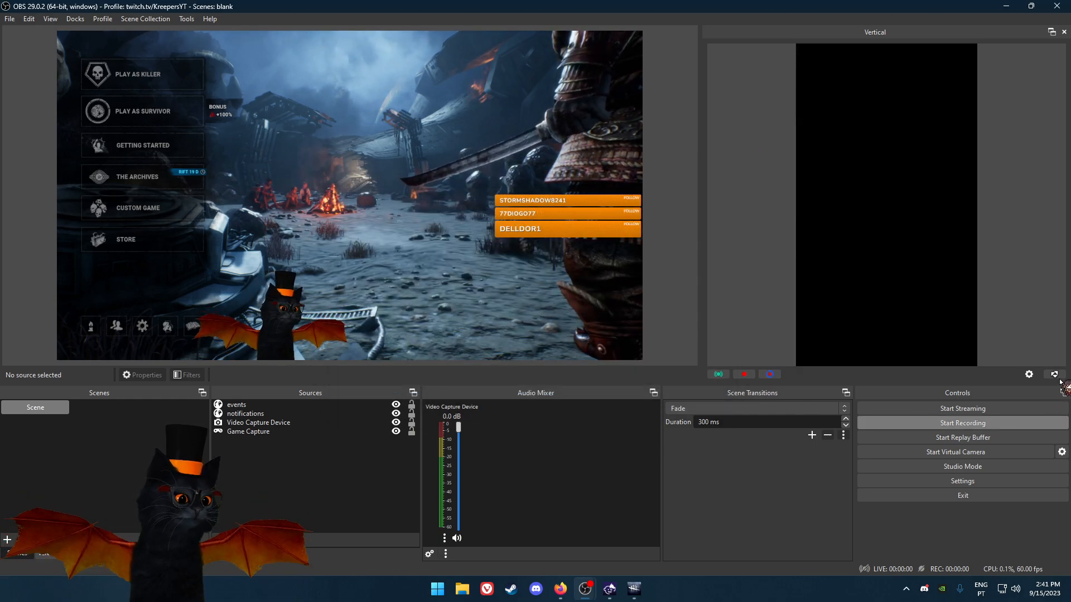
click(1028, 374)
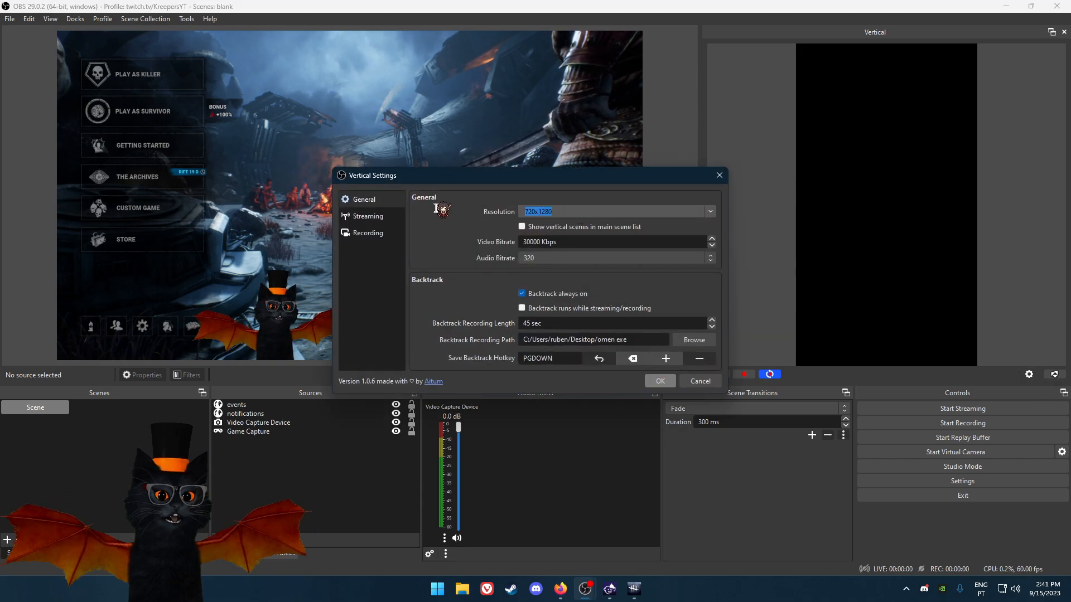
mouse_move(398, 484)
text(1920)
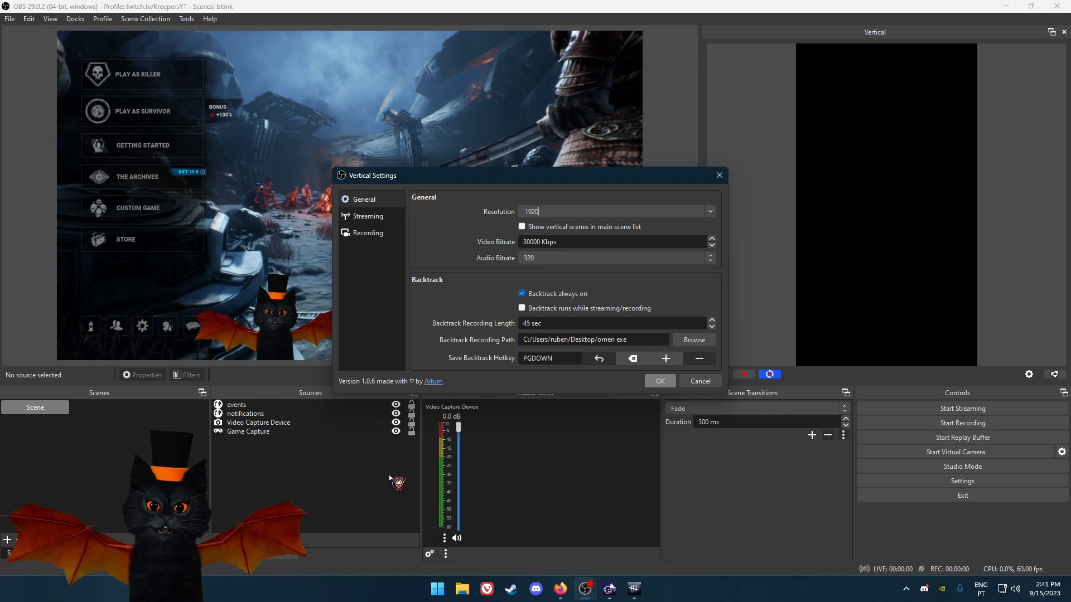
text(x10)
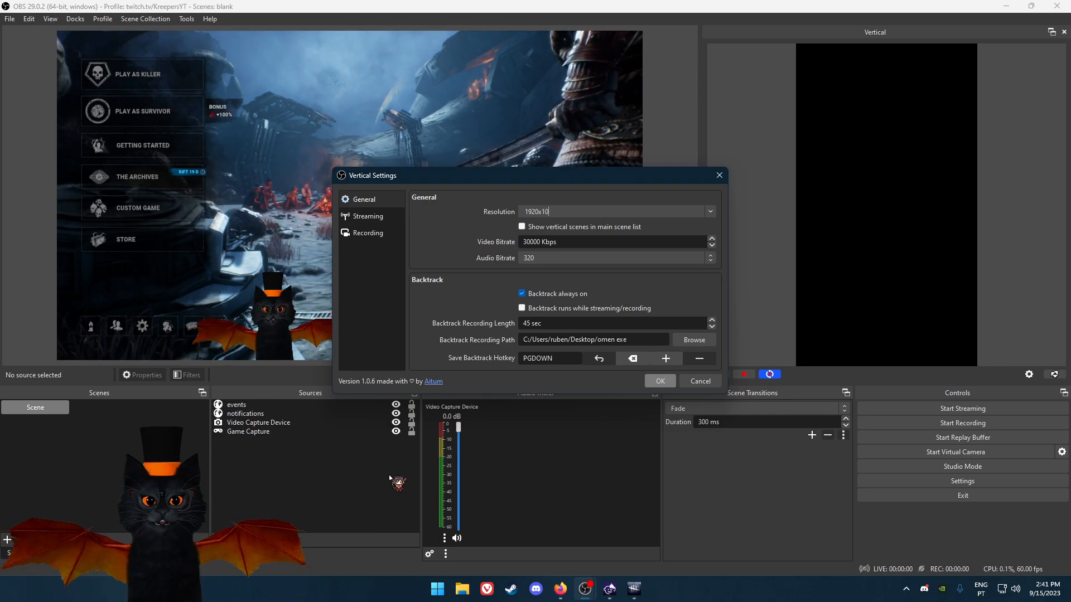
text(80)
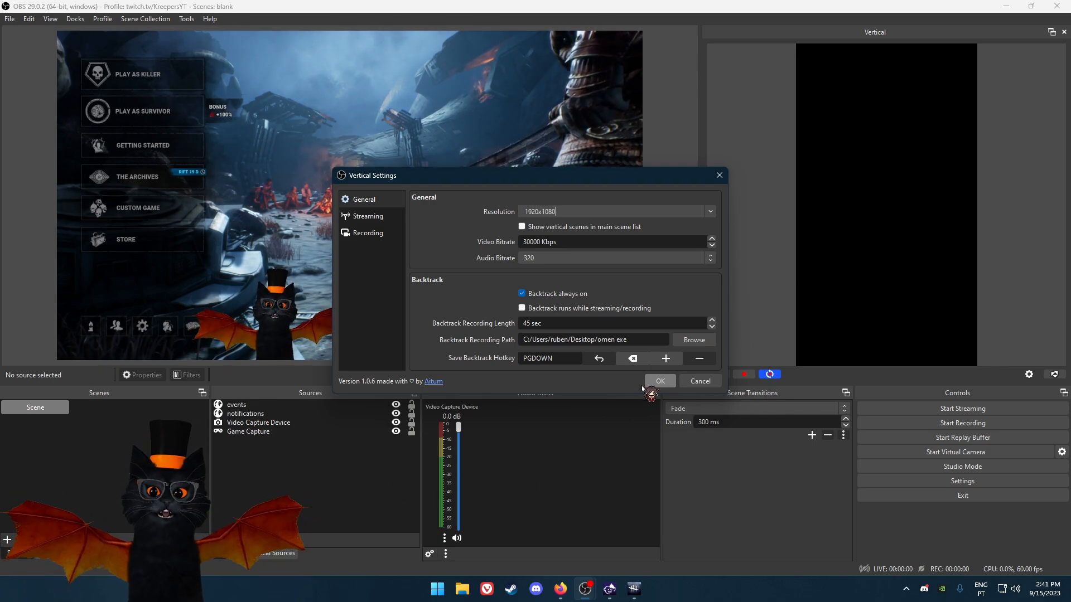
click(658, 381)
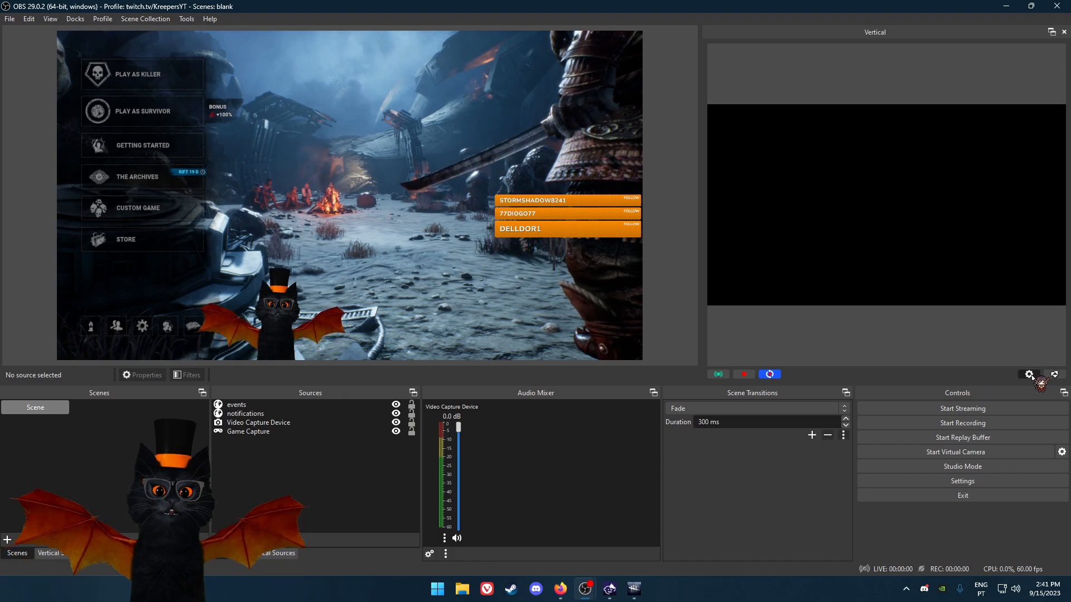
click(1028, 374)
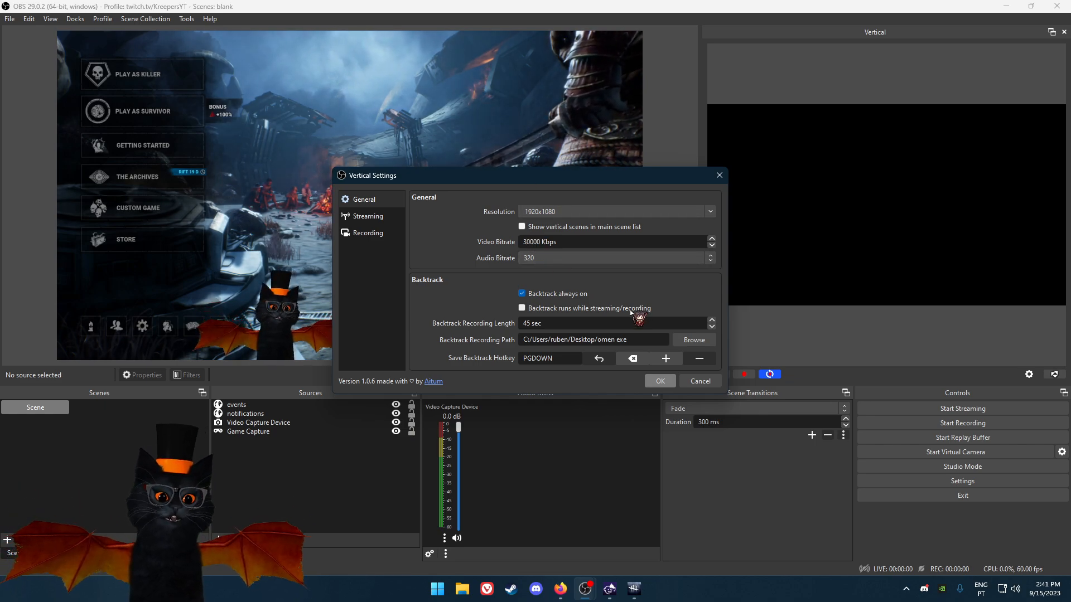
click(710, 239)
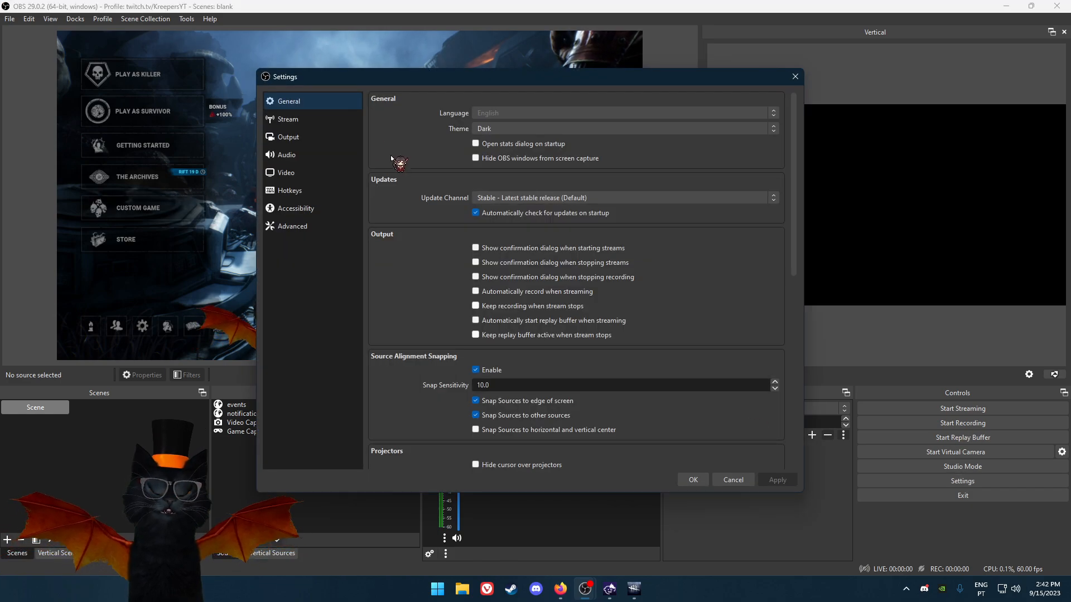
click(288, 136)
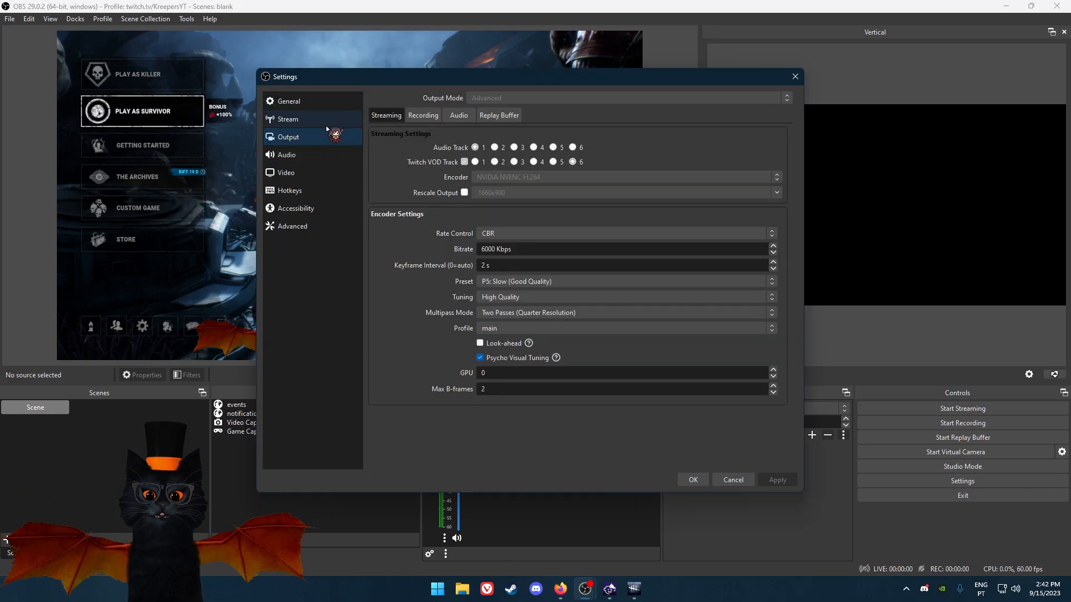
click(458, 115)
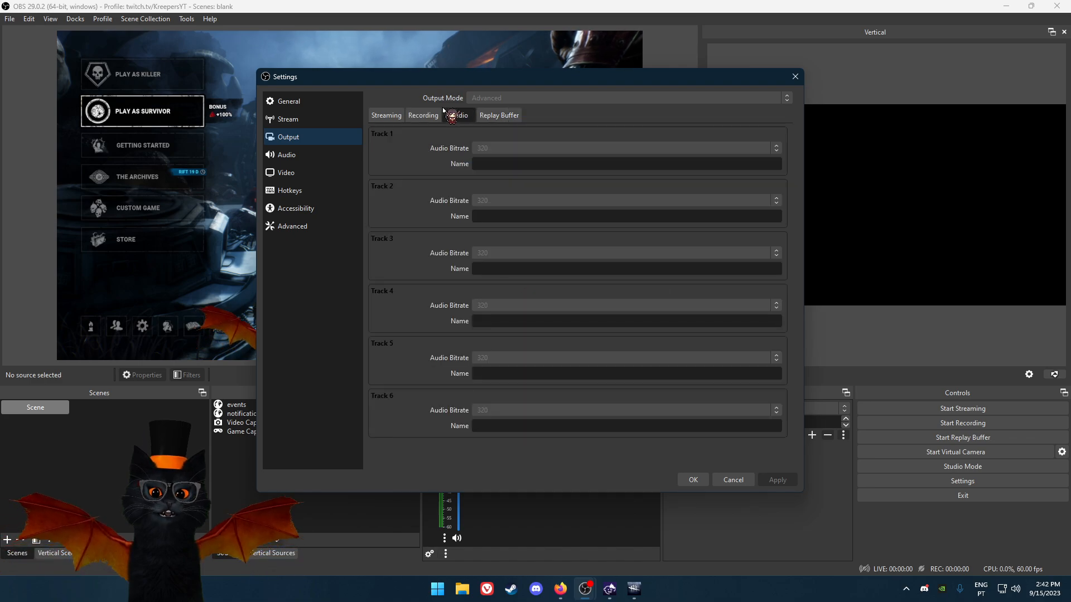
mouse_move(732, 480)
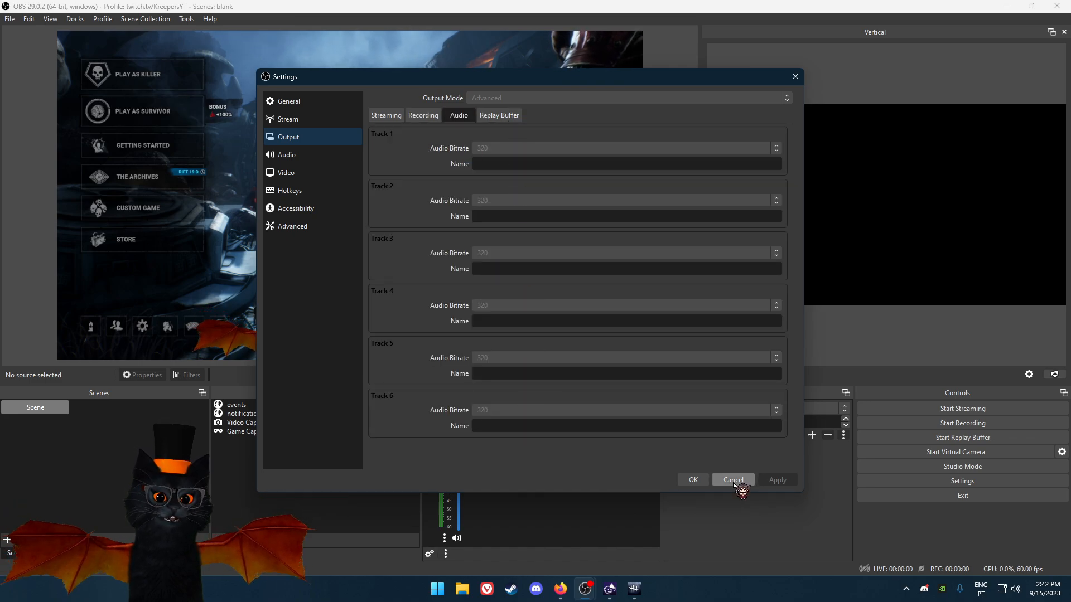
mouse_move(794, 76)
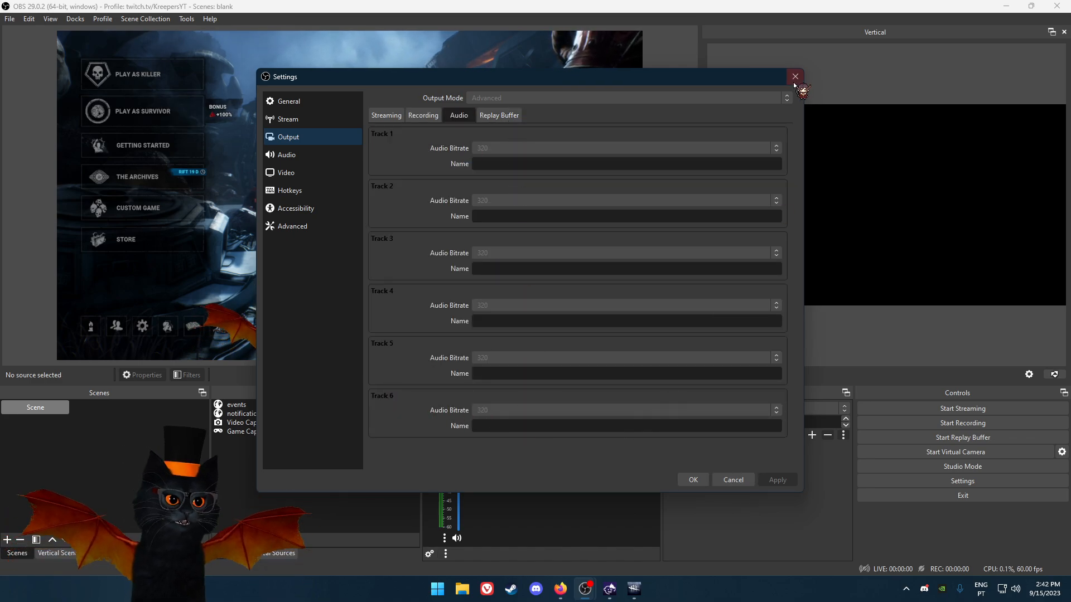
click(794, 76)
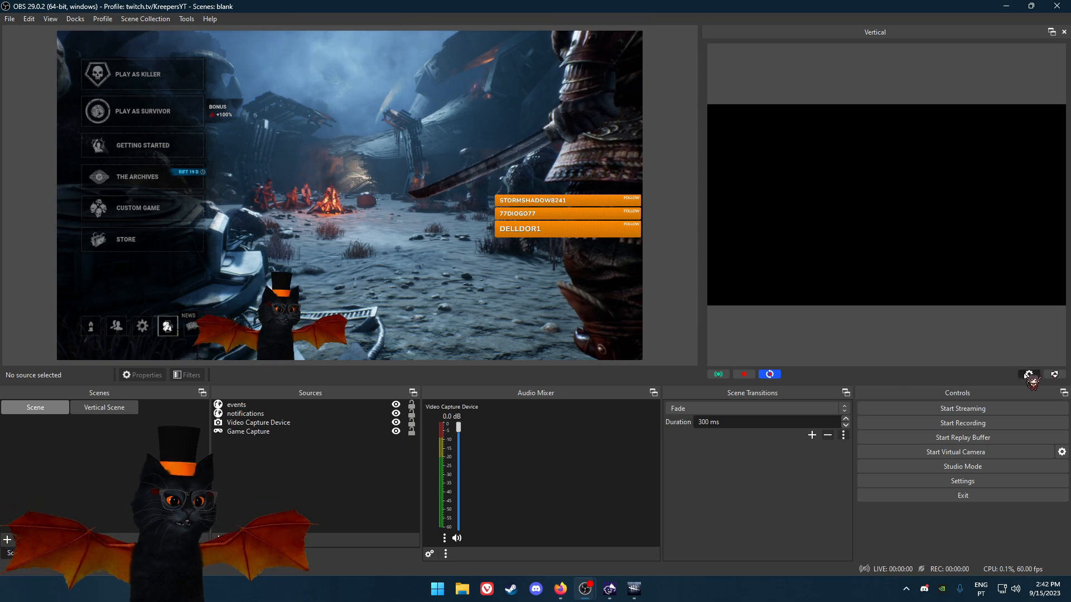
Step: Open Vertical Settings from the gear icon under the vertical preview
click(1030, 374)
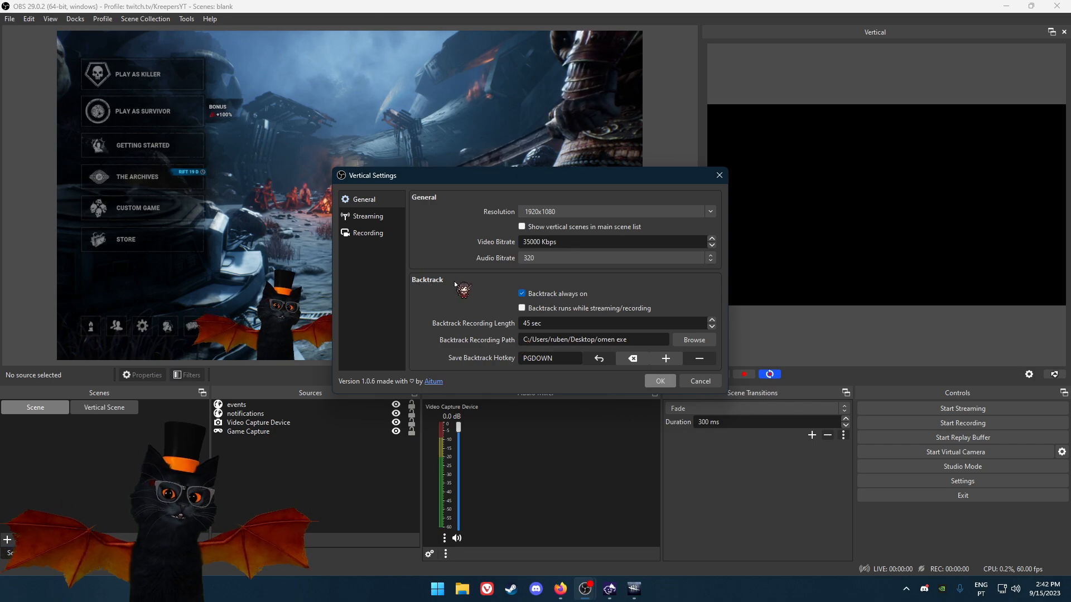
click(368, 216)
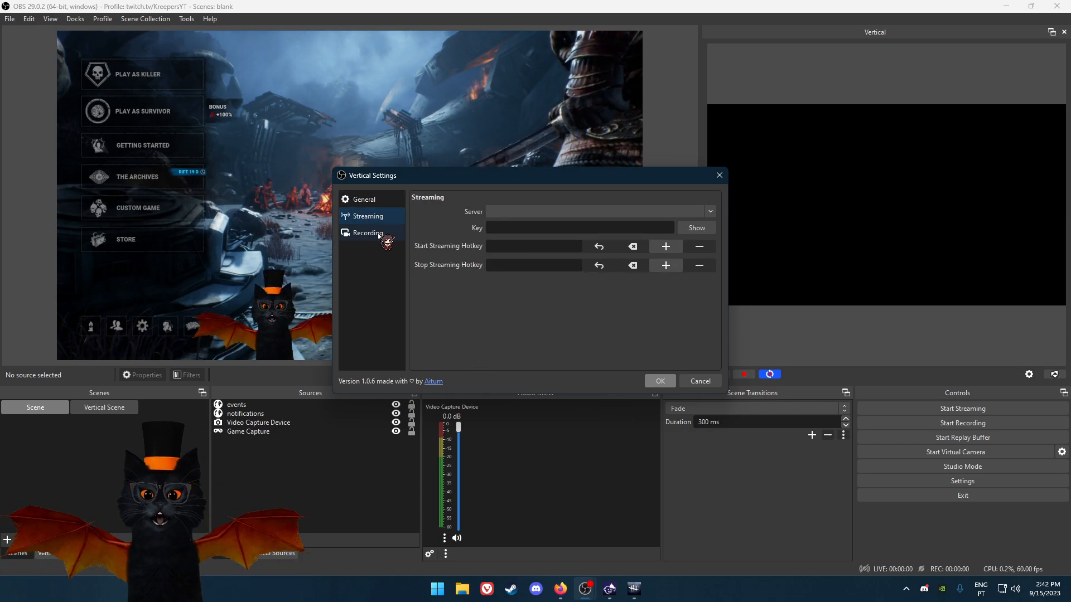
click(368, 233)
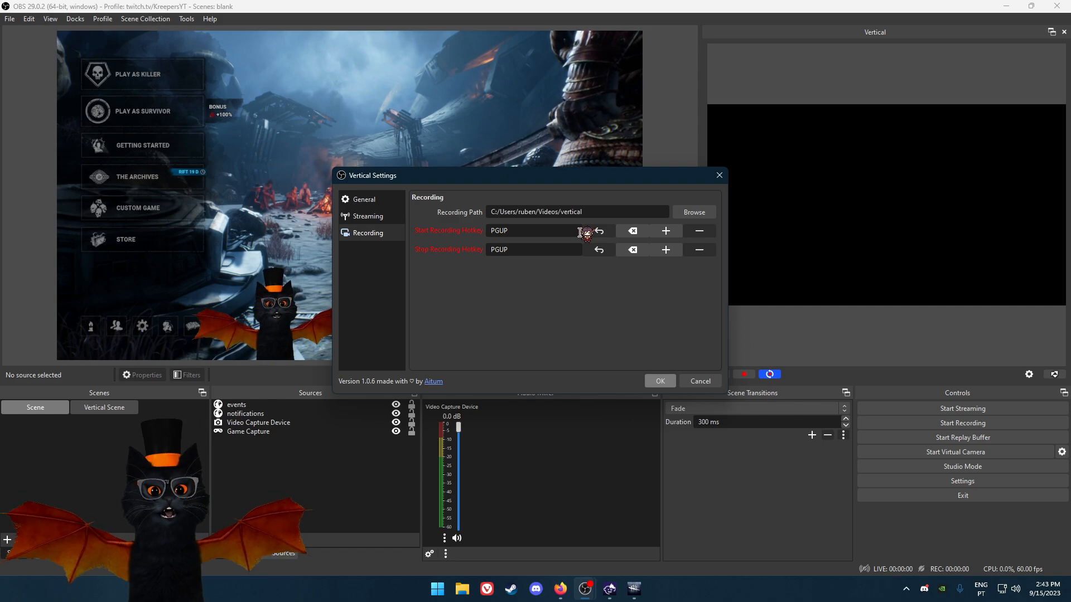
mouse_move(672, 338)
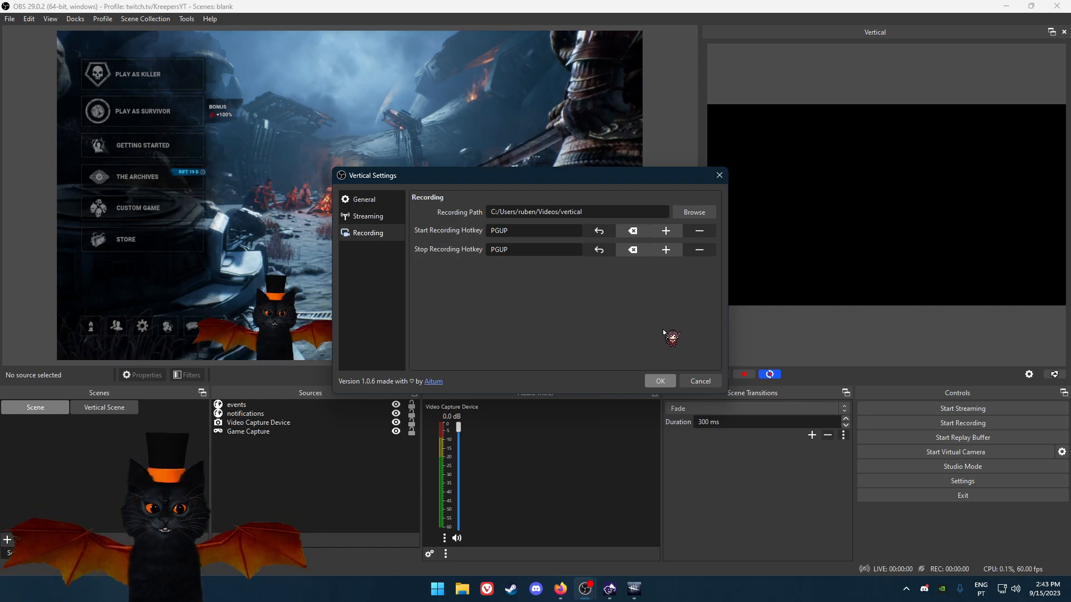
mouse_move(551, 285)
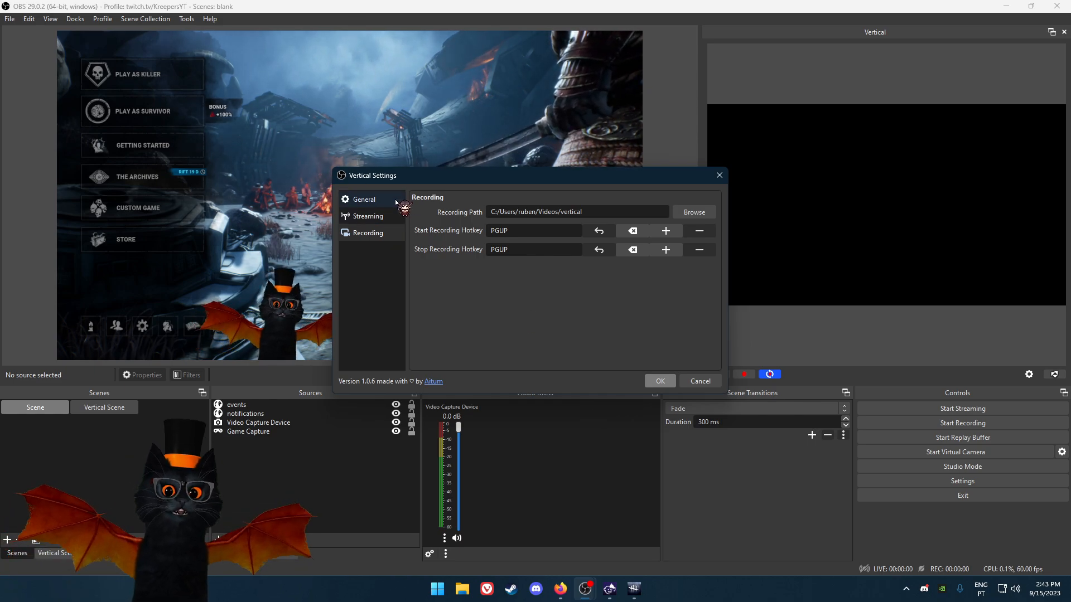
click(364, 199)
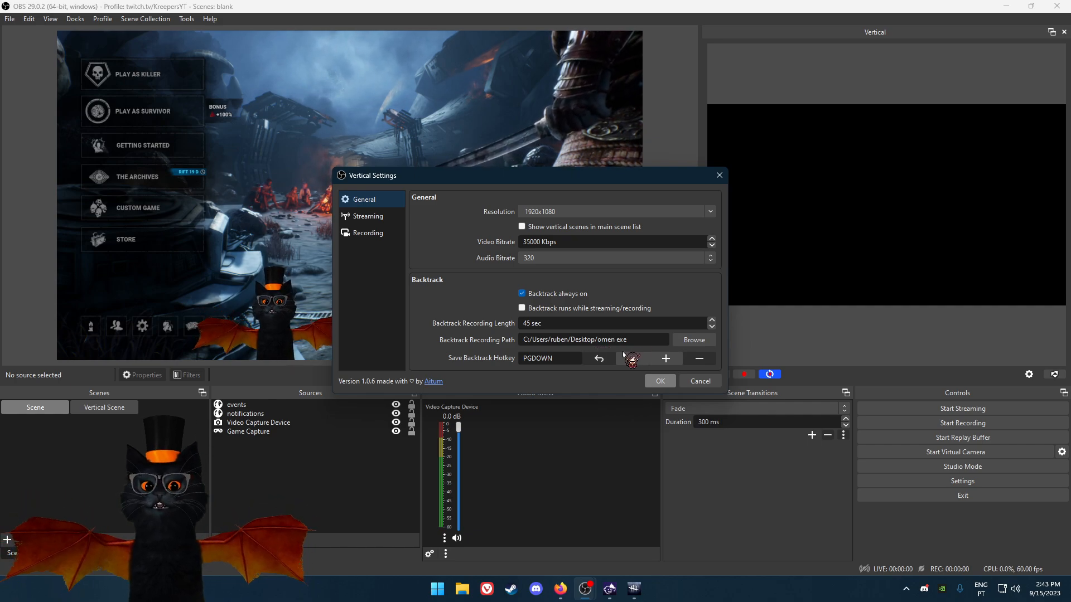
Step: Cancel out of Vertical Settings and switch to the Vertical Scenes tab
double_click(606, 339)
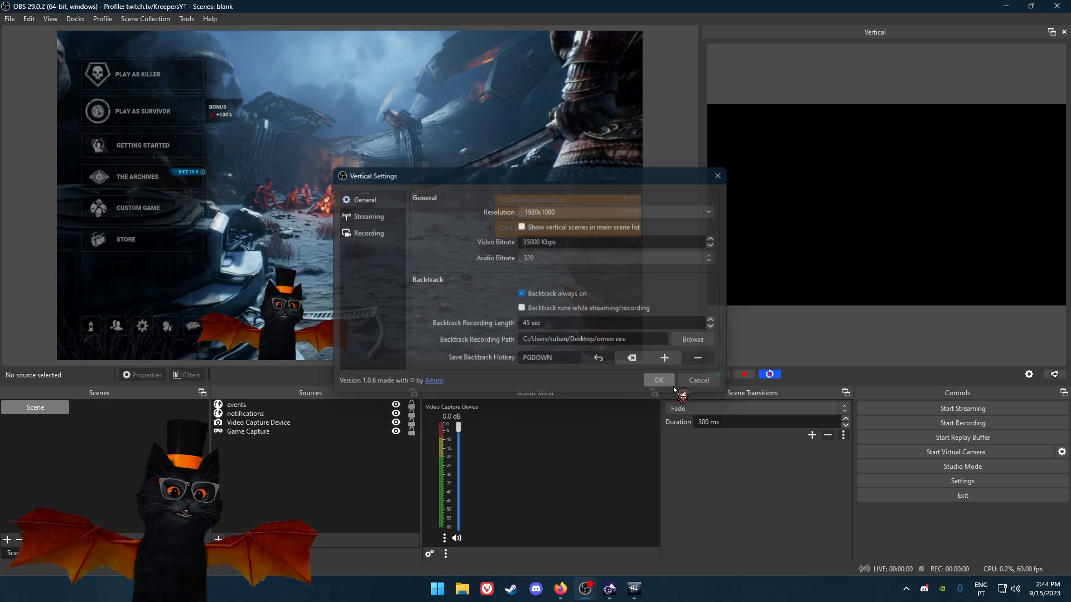
click(657, 380)
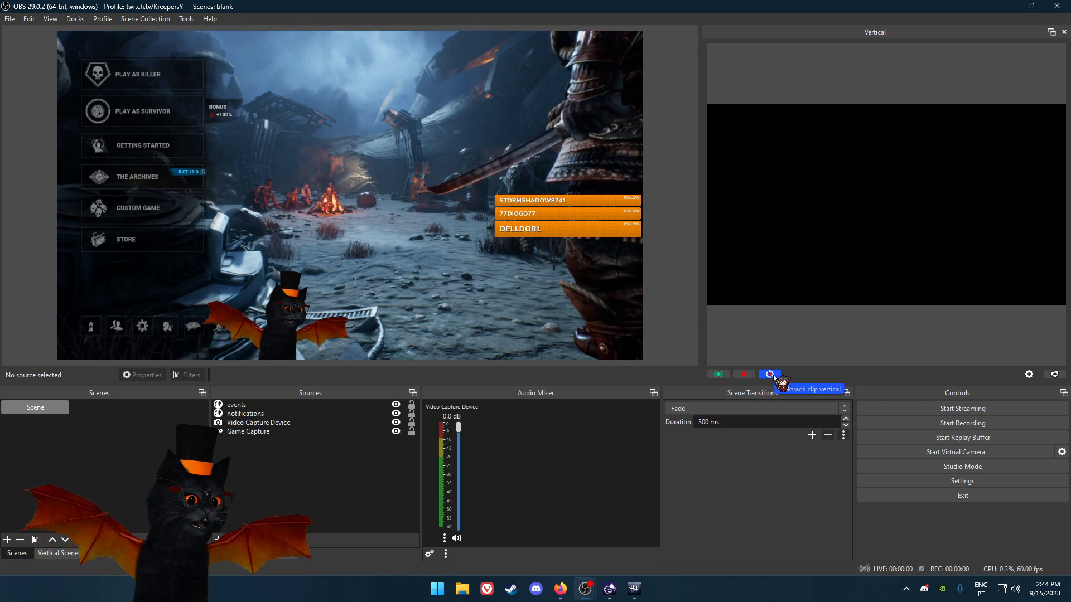
click(770, 374)
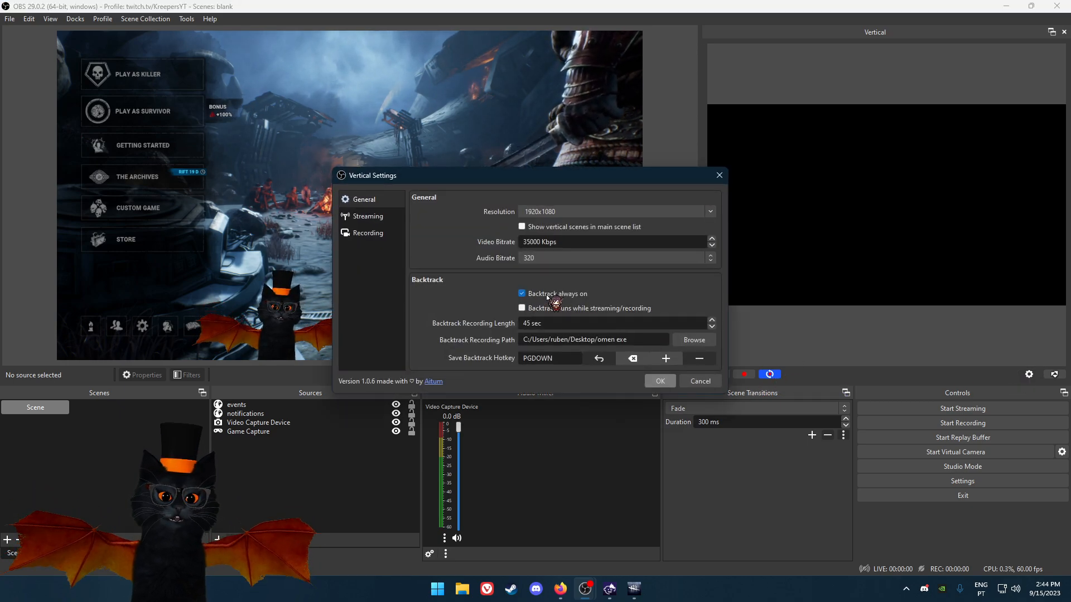
click(658, 381)
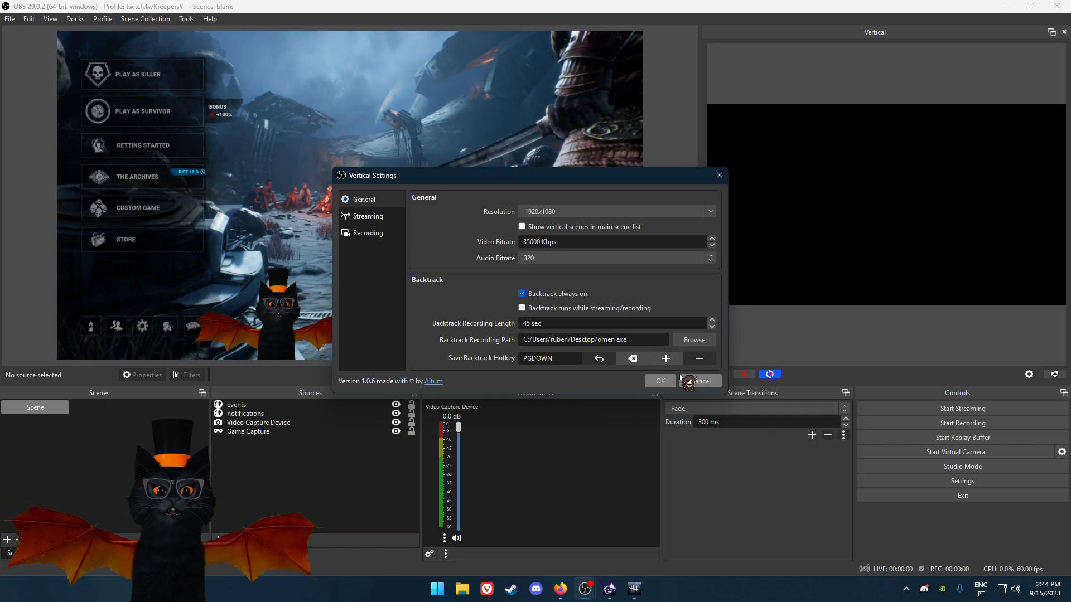
click(697, 380)
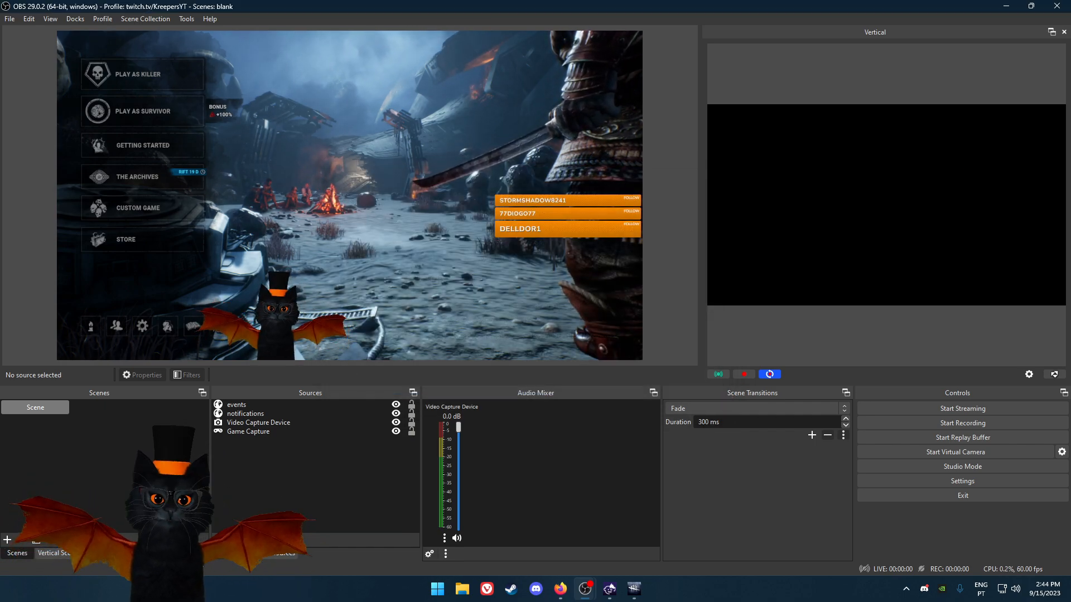
click(55, 554)
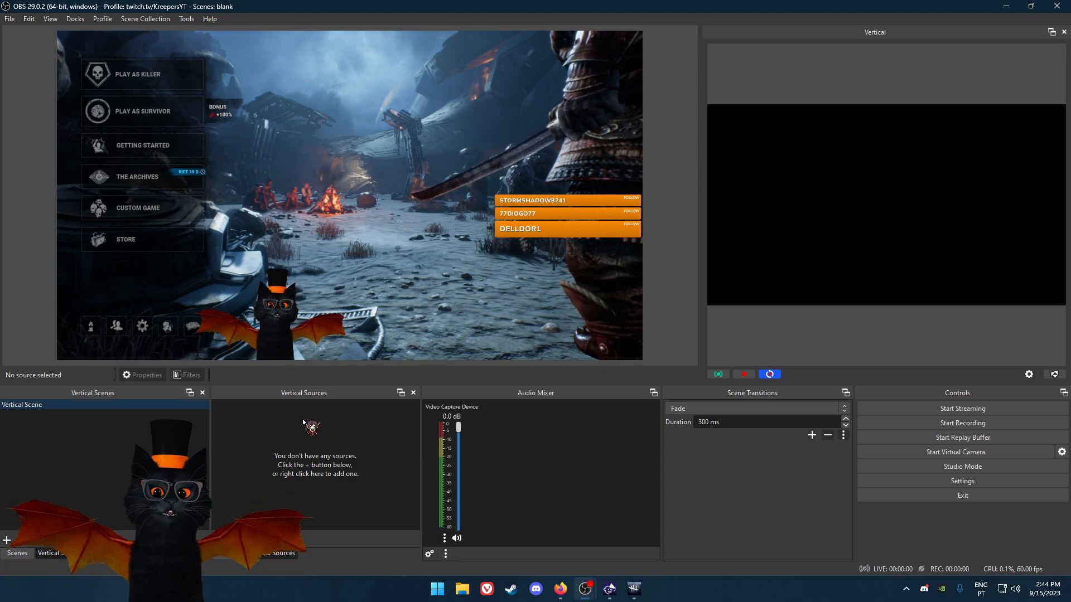
Step: Add the existing Game Capture to the Vertical Scene and adjust its transform
click(16, 553)
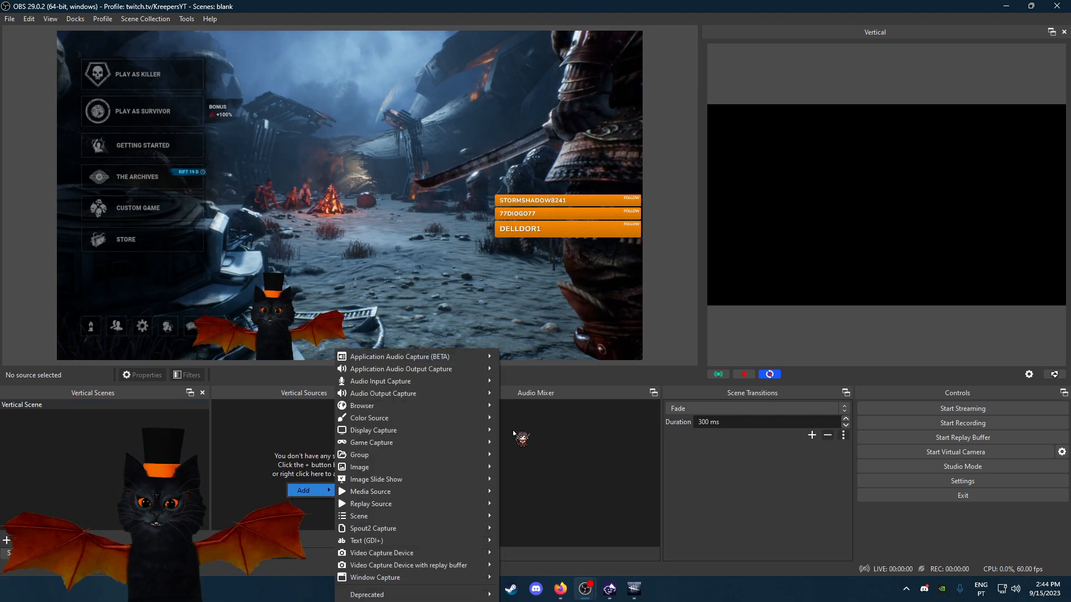
mouse_move(382, 541)
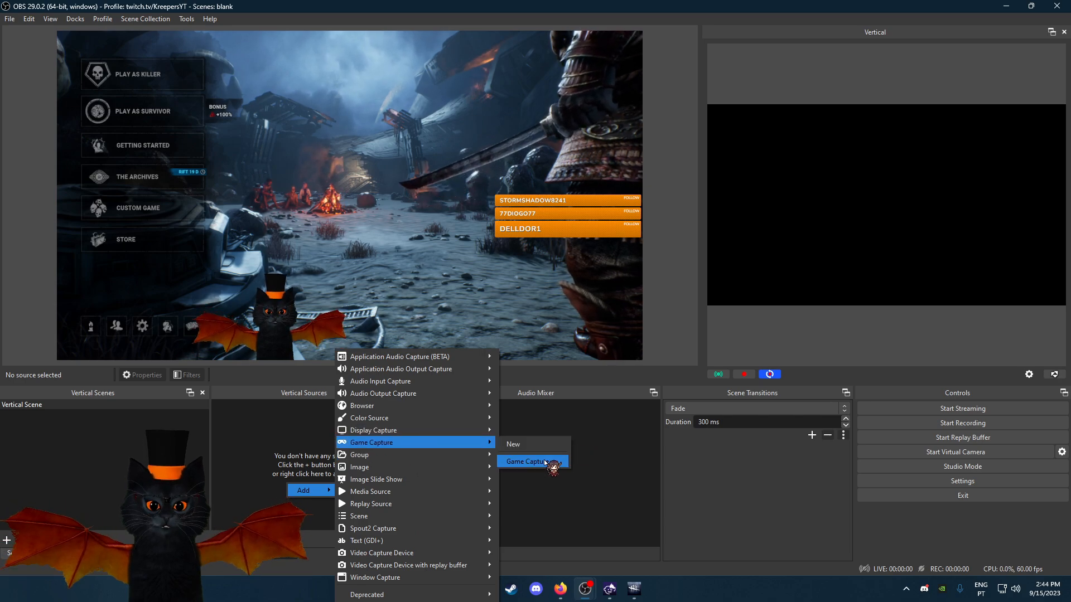
click(525, 462)
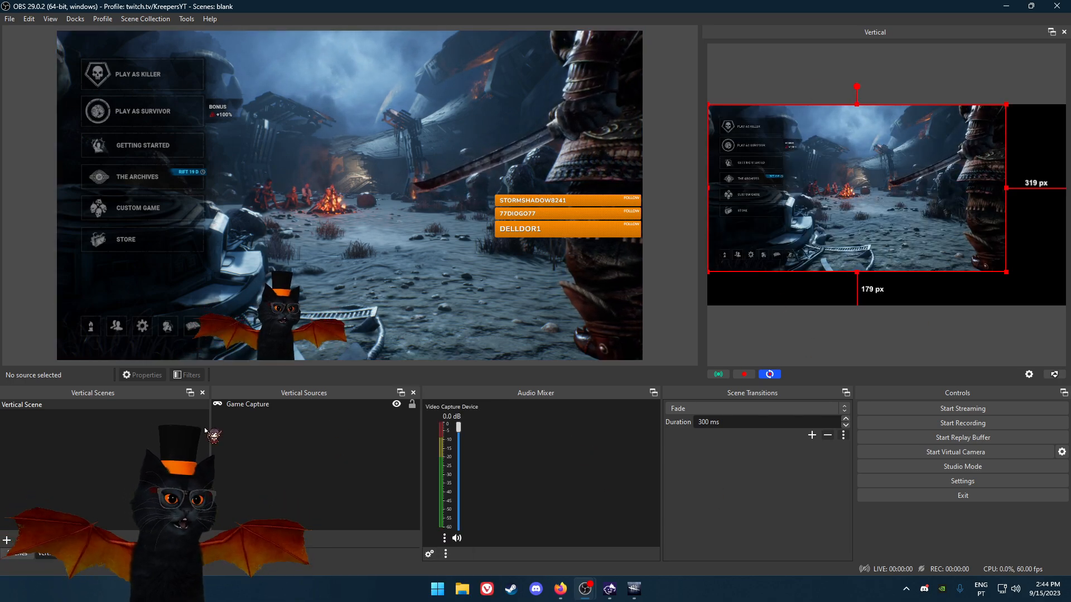
right_click(245, 404)
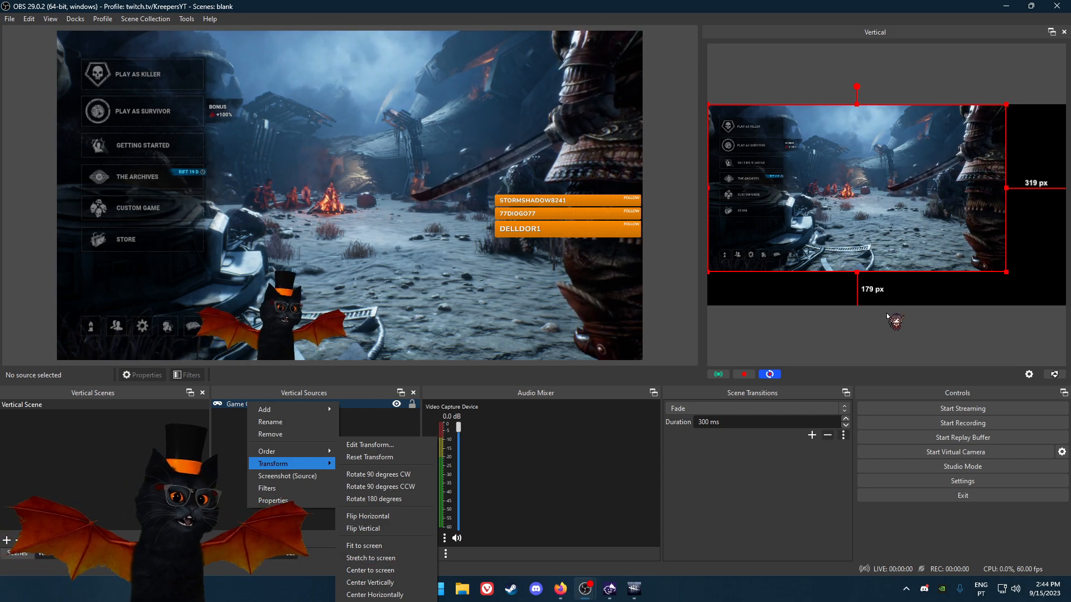
mouse_move(374, 425)
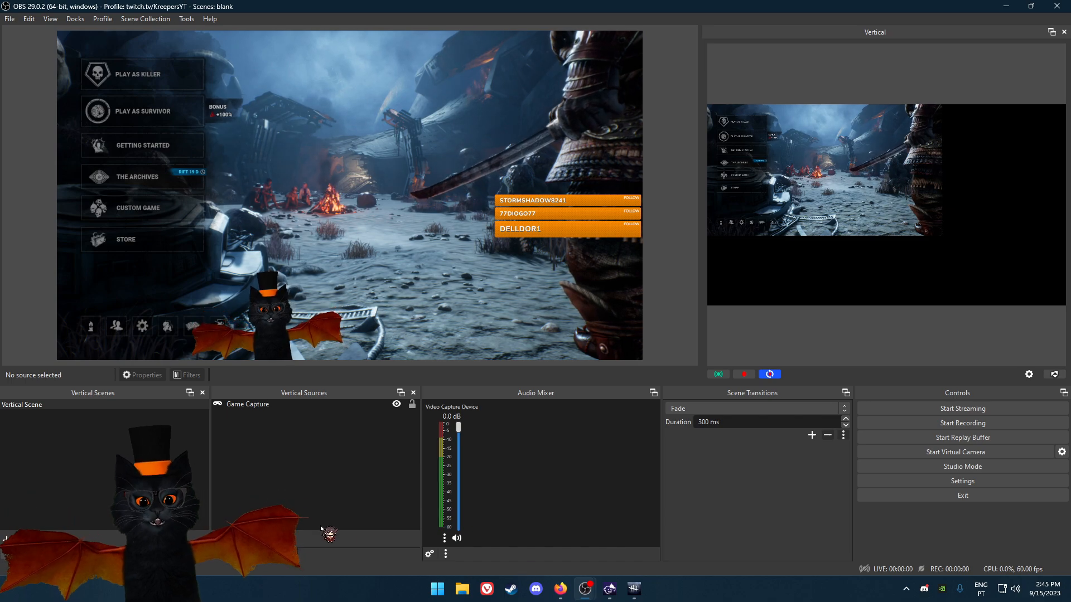
click(7, 541)
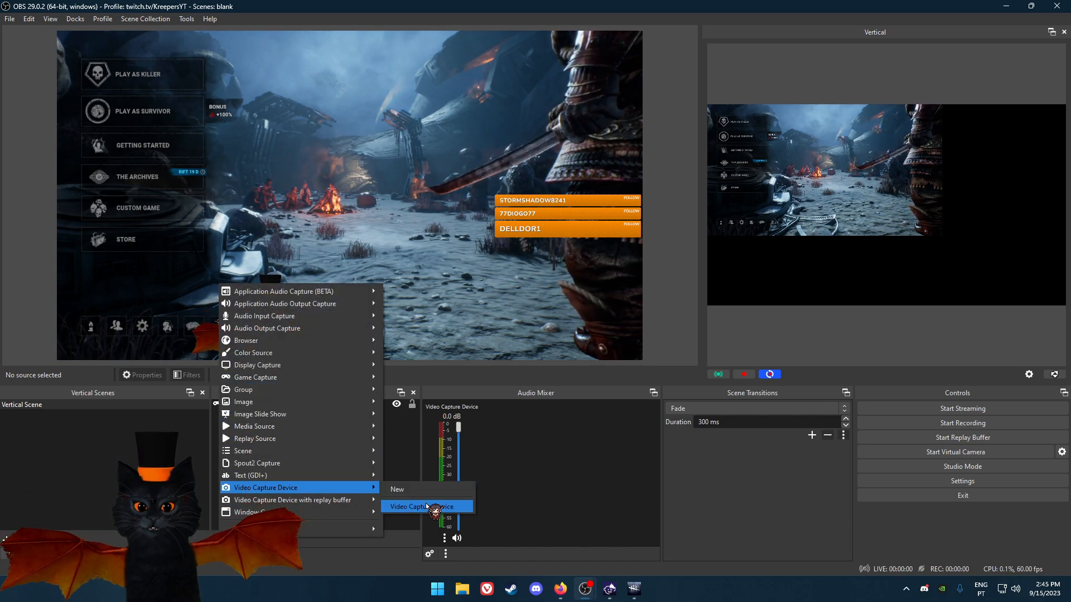
Step: Add the existing Video Capture Device showing the cat avatar to the Vertical Scene
click(426, 507)
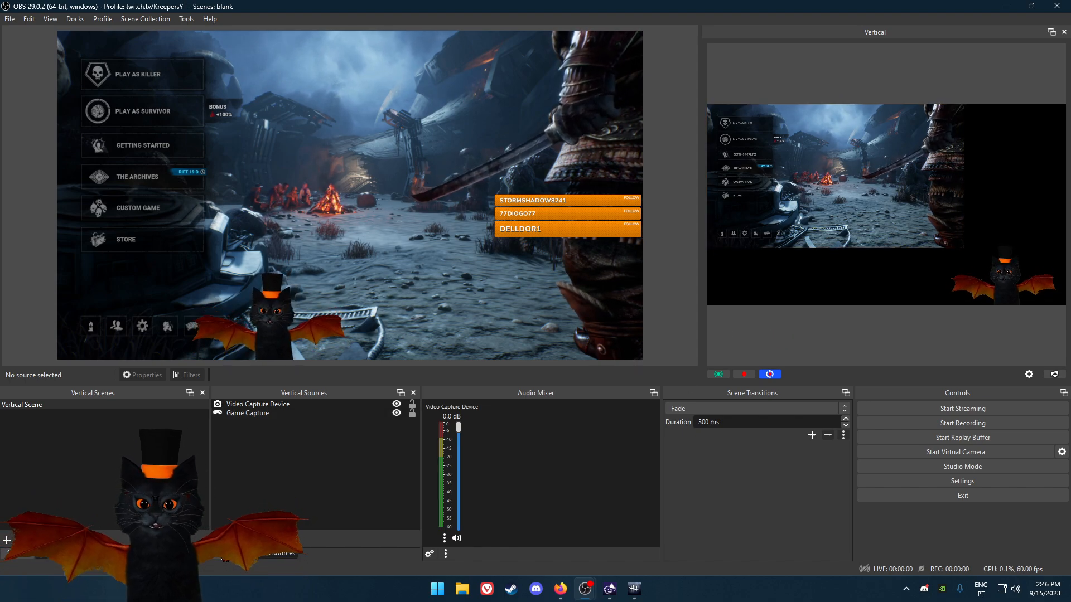
click(7, 541)
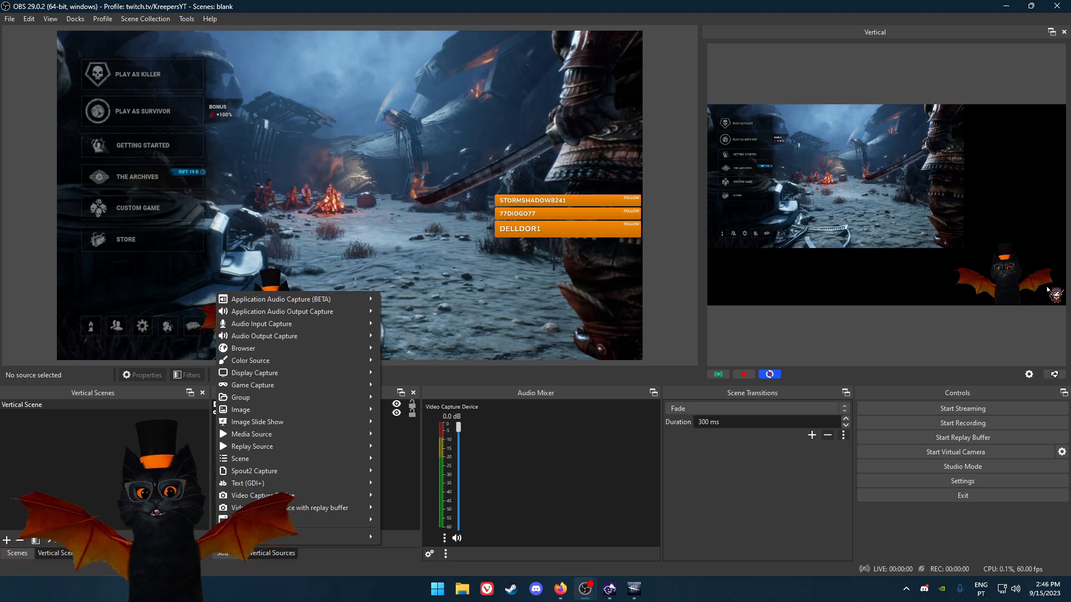
mouse_move(259, 409)
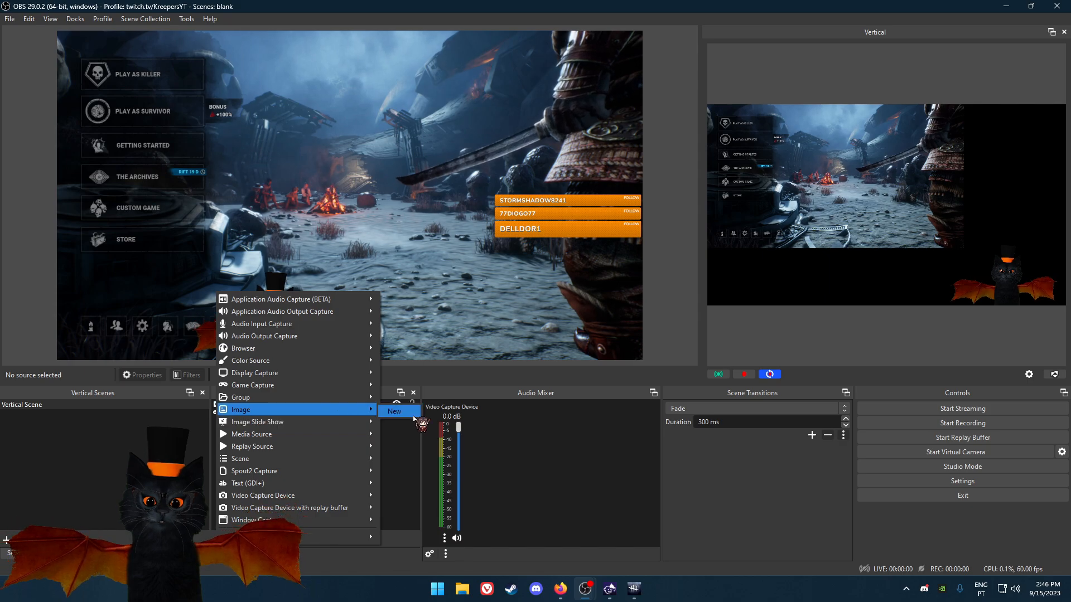
Step: Create an Image source in the Vertical Scene loading the green screen image
click(393, 411)
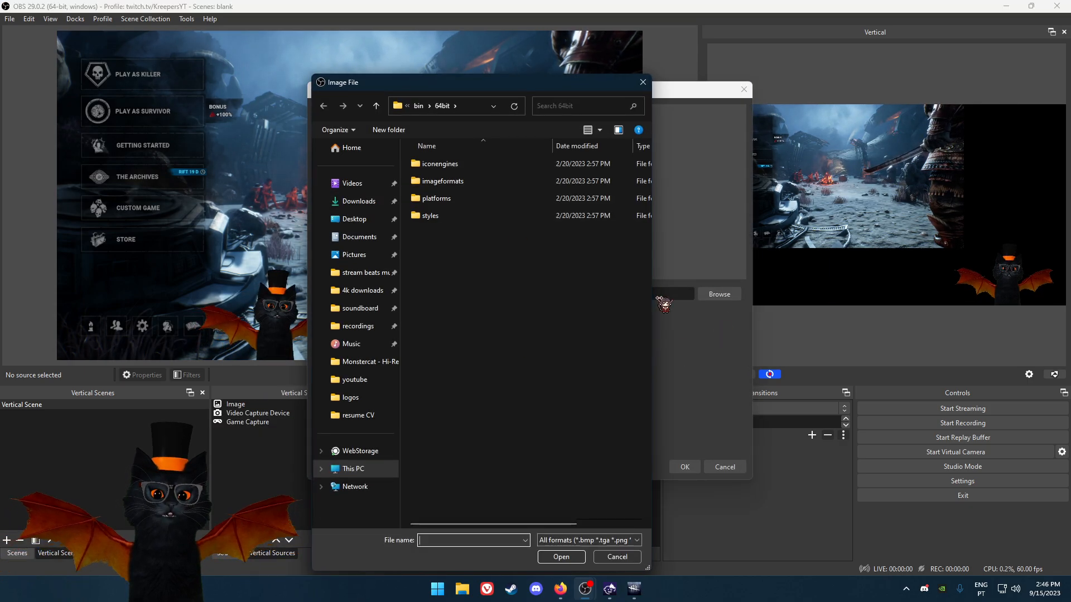
click(615, 557)
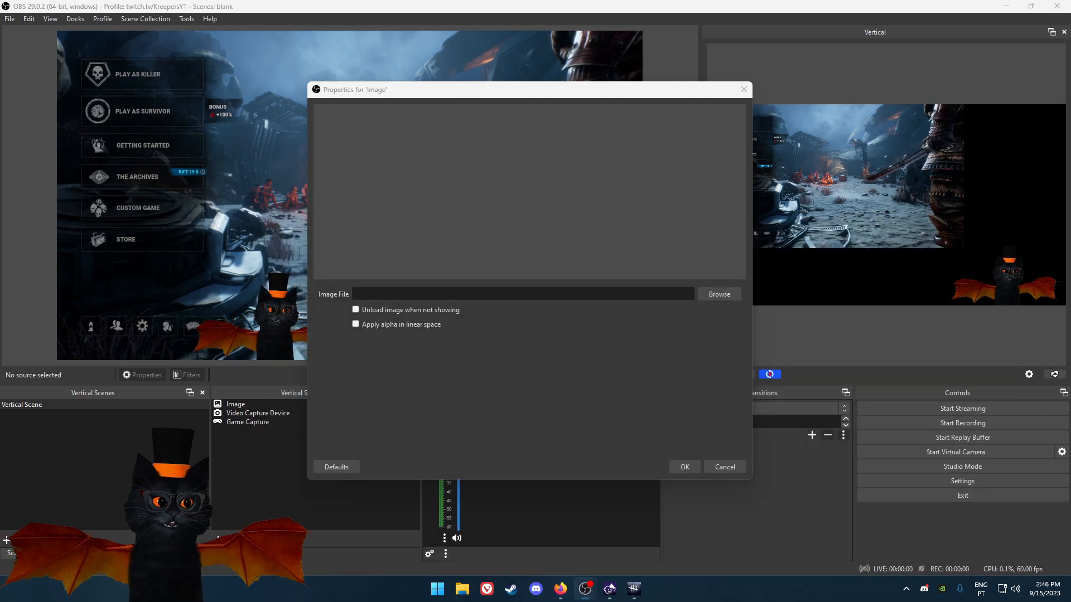
click(718, 293)
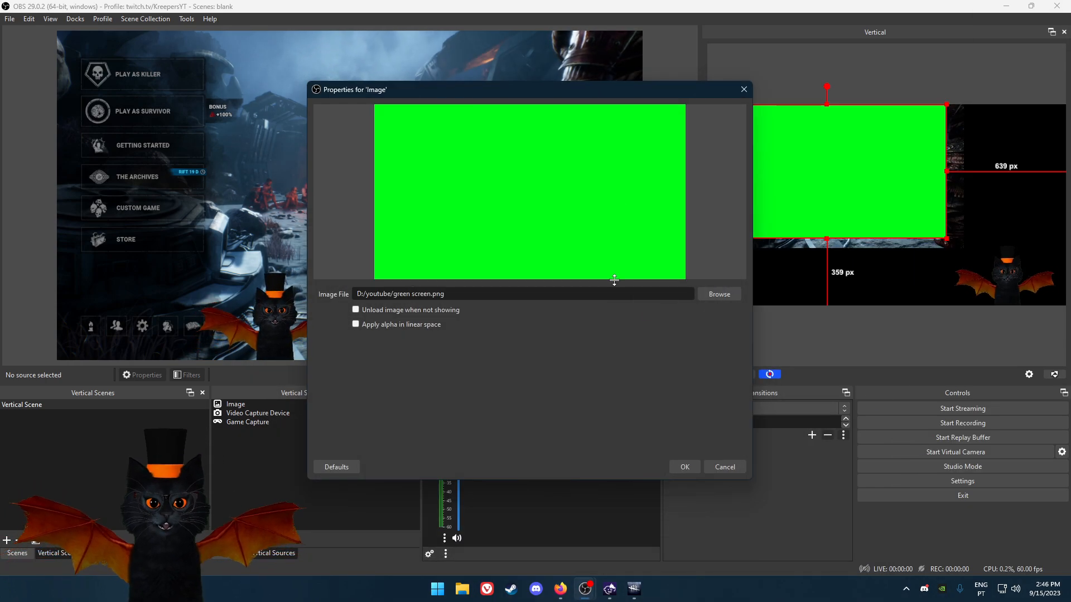
click(684, 466)
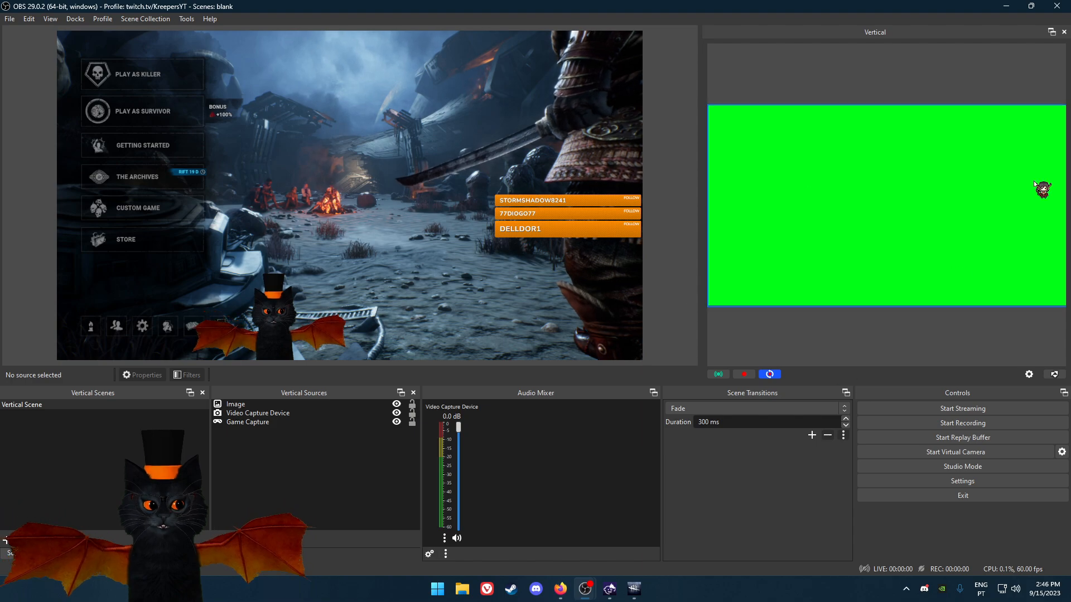
Step: Reorder the green background image to the bottom, behind game and camera
right_click(235, 404)
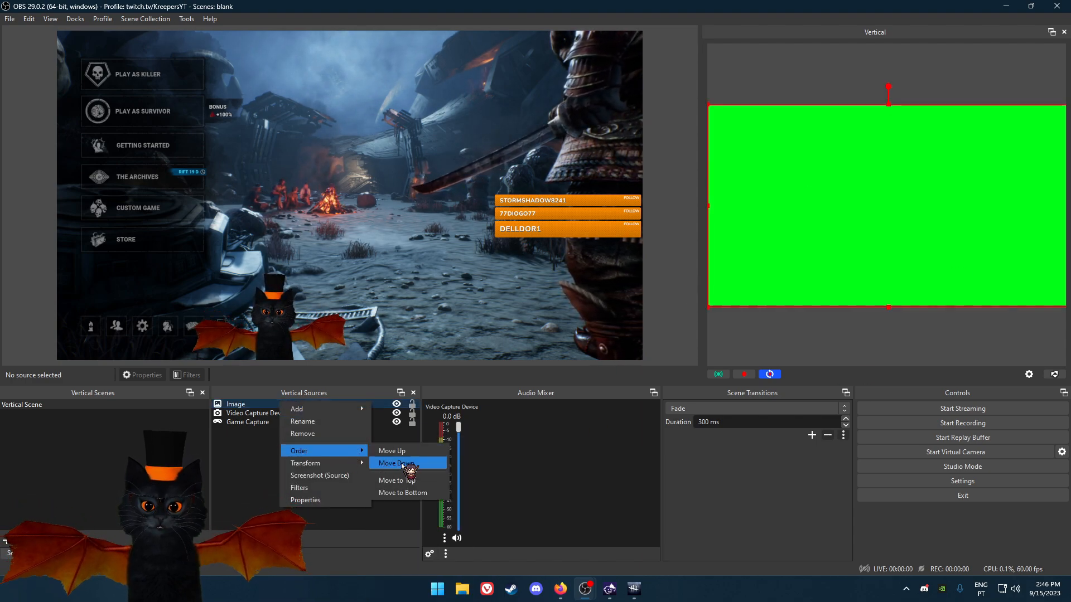
click(398, 463)
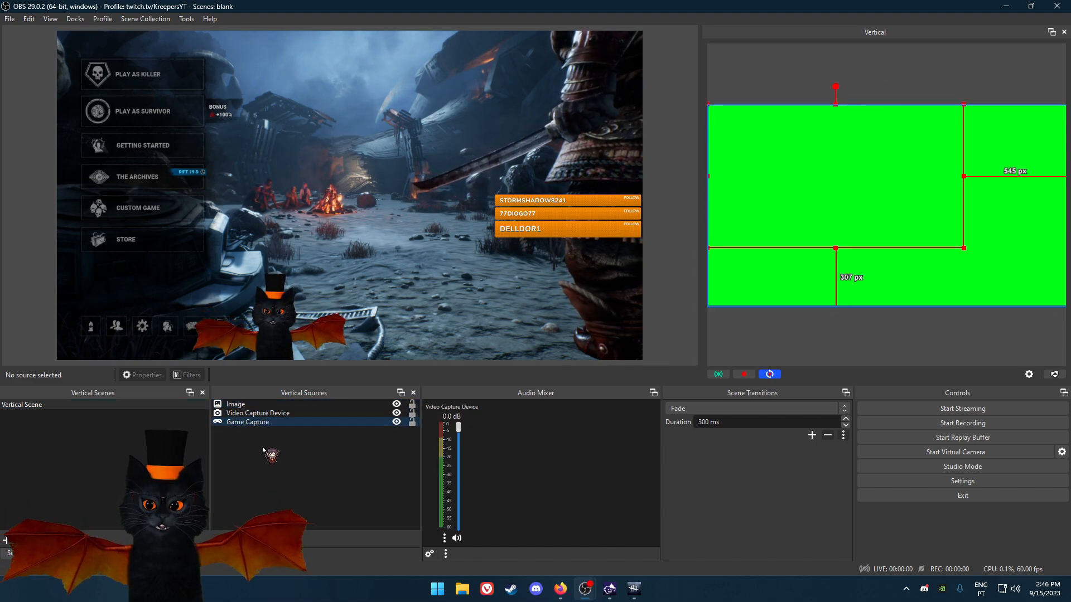
right_click(234, 404)
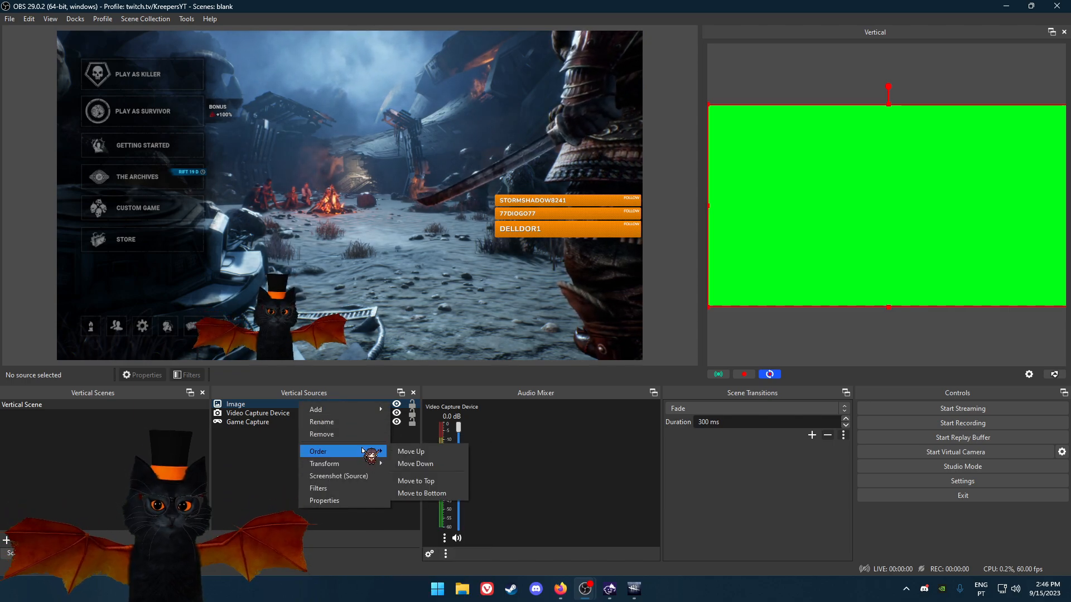
click(421, 493)
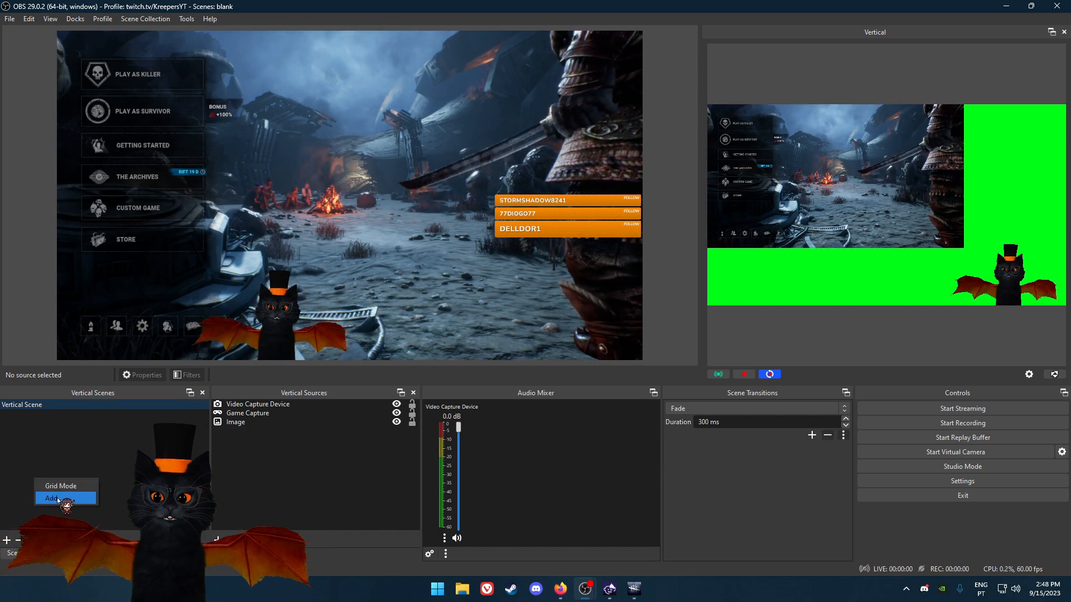
Step: Create the vertical scene 'just game' and add Game Capture to it
click(52, 498)
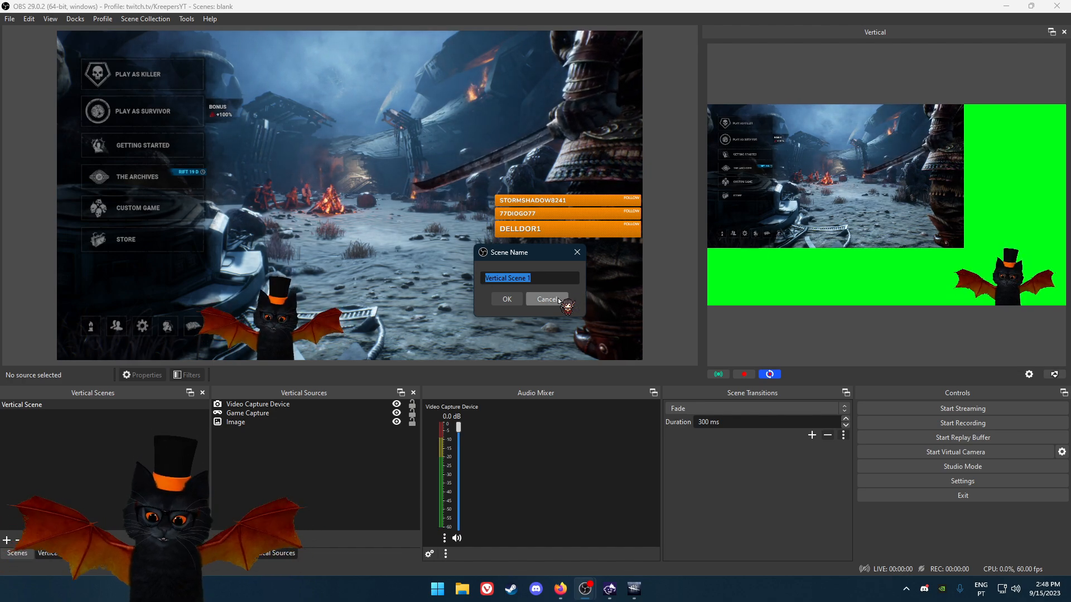
click(547, 299)
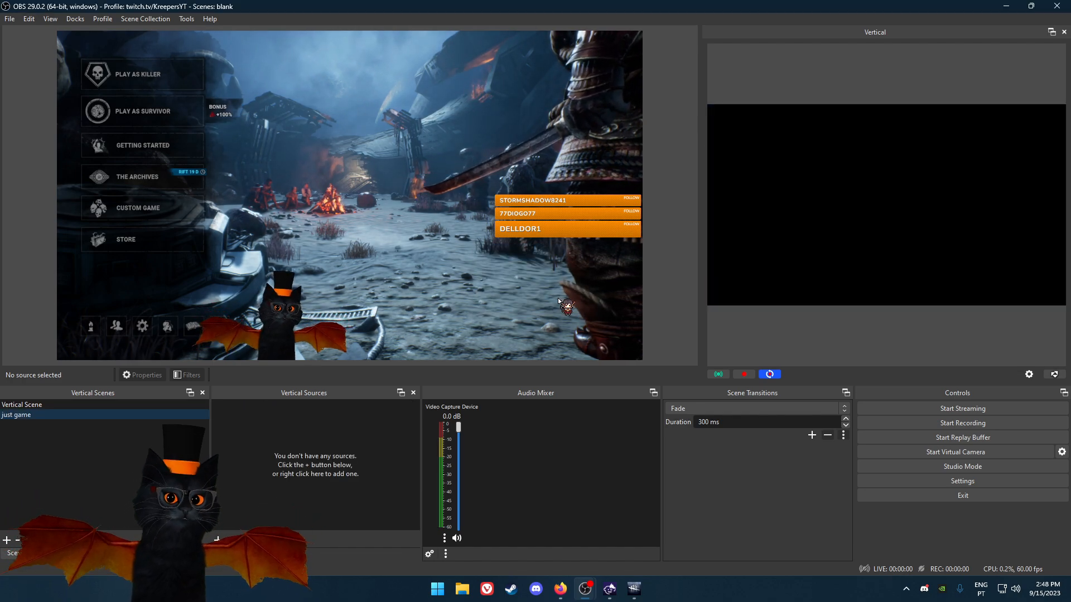
click(6, 540)
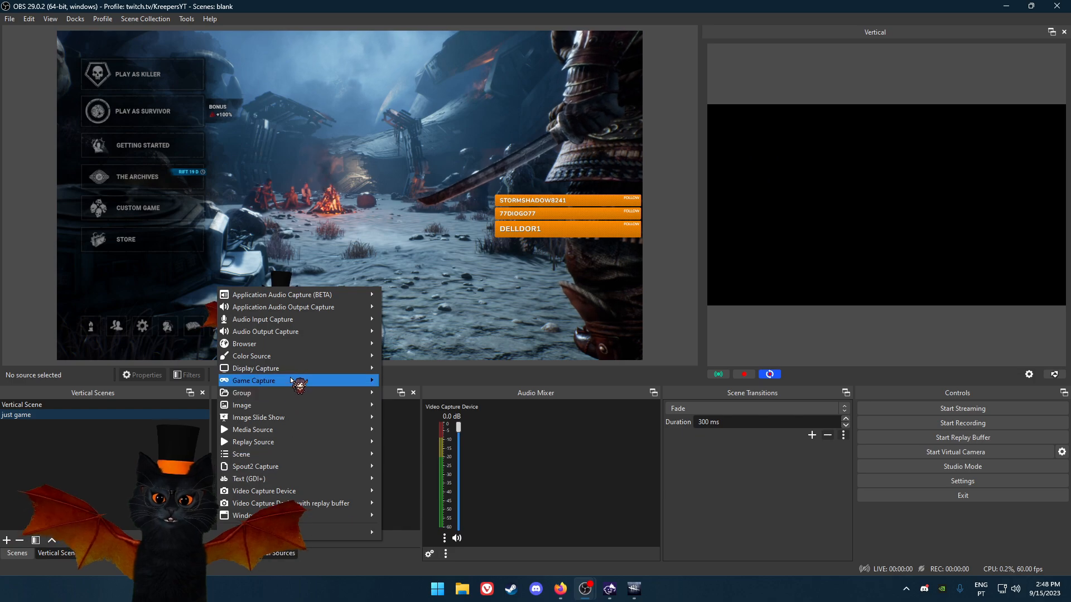
click(255, 380)
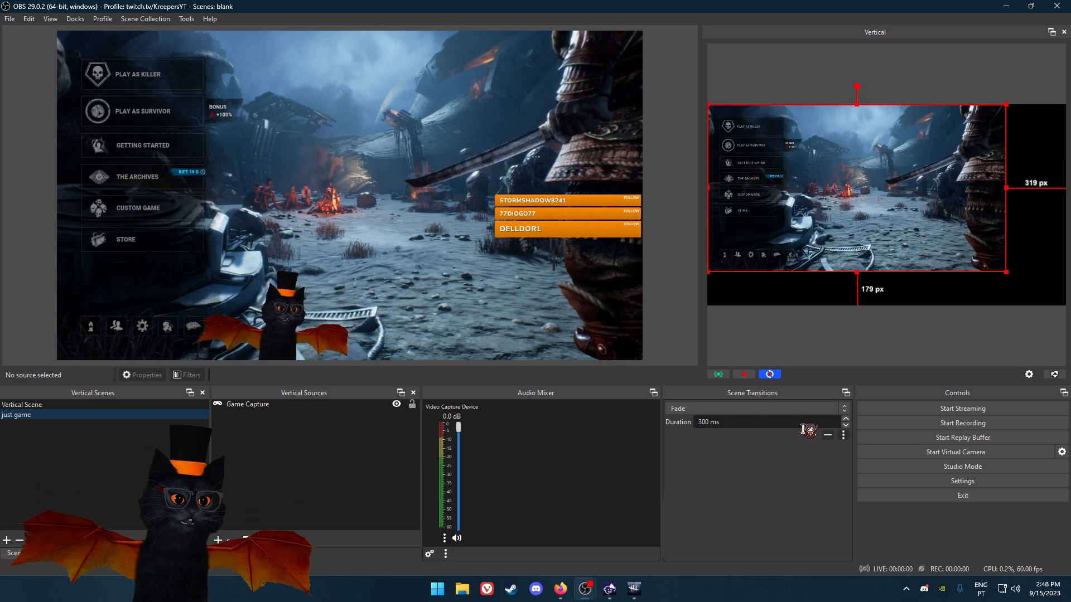
Step: Fit the Game Capture to the vertical canvas width
right_click(243, 404)
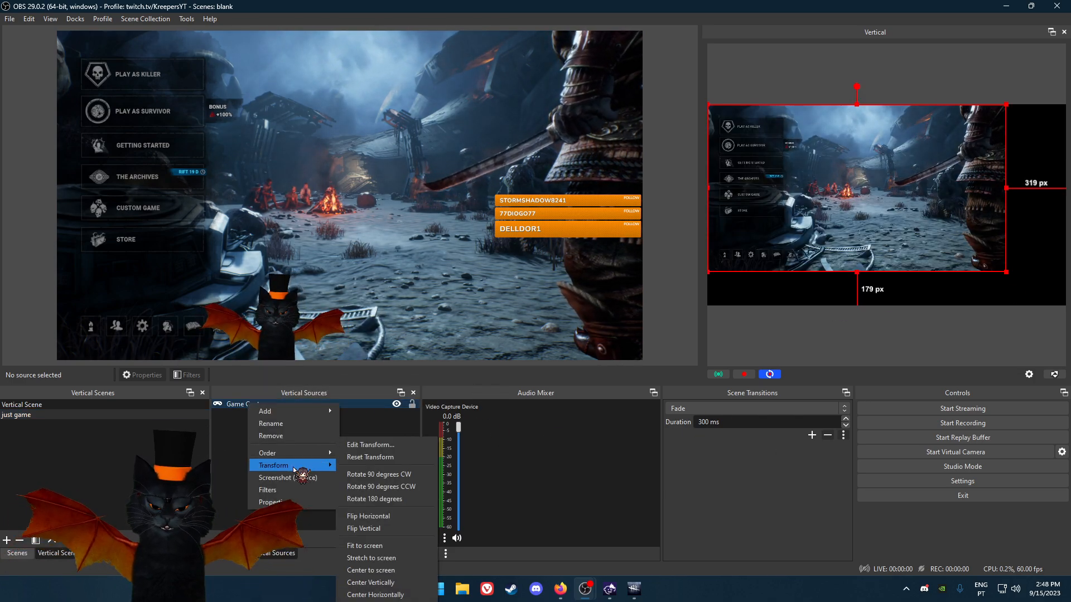
click(364, 545)
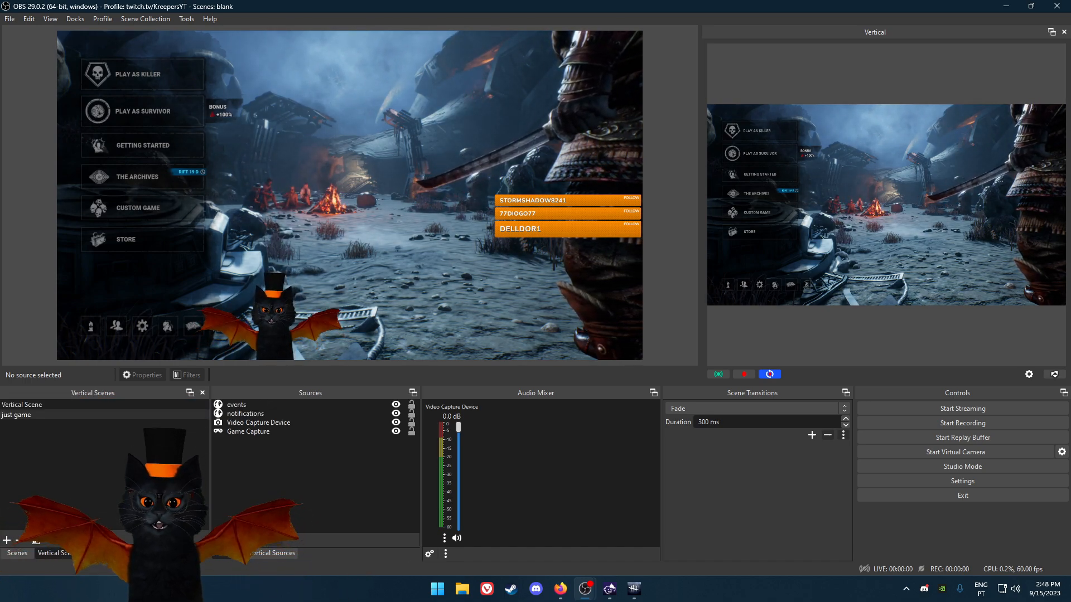
click(271, 554)
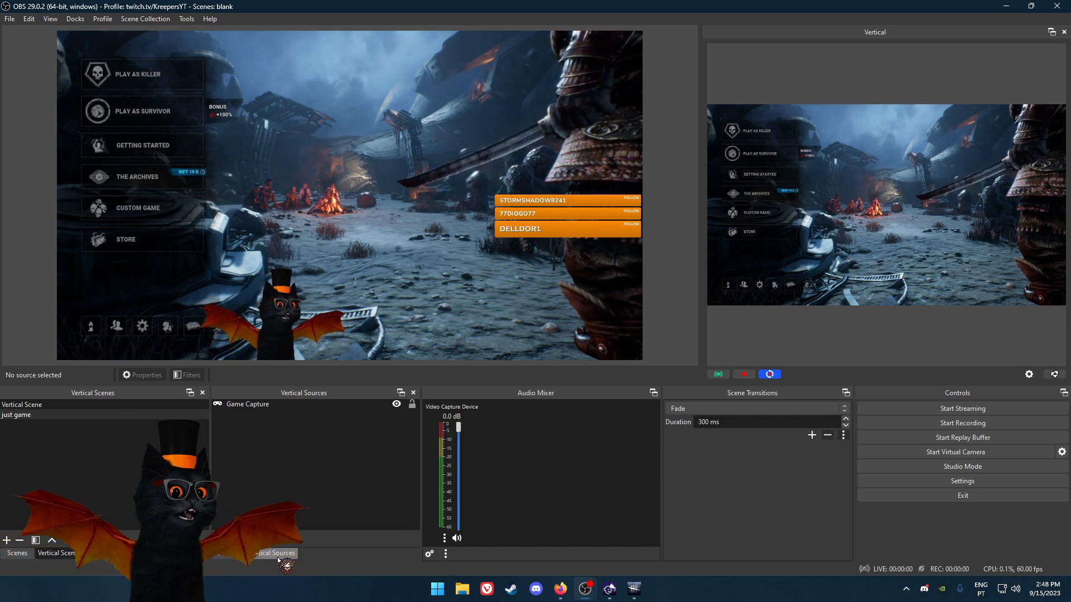
click(559, 589)
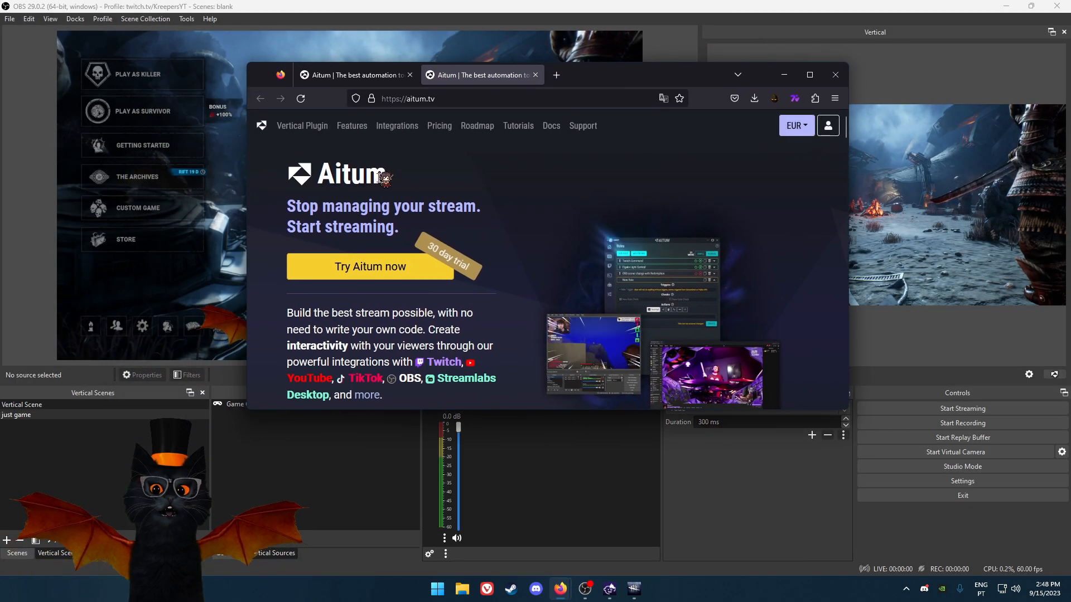
Step: Scroll through the aitum.tv homepage and its integrations list, then minimize Firefox
scroll(down, 3)
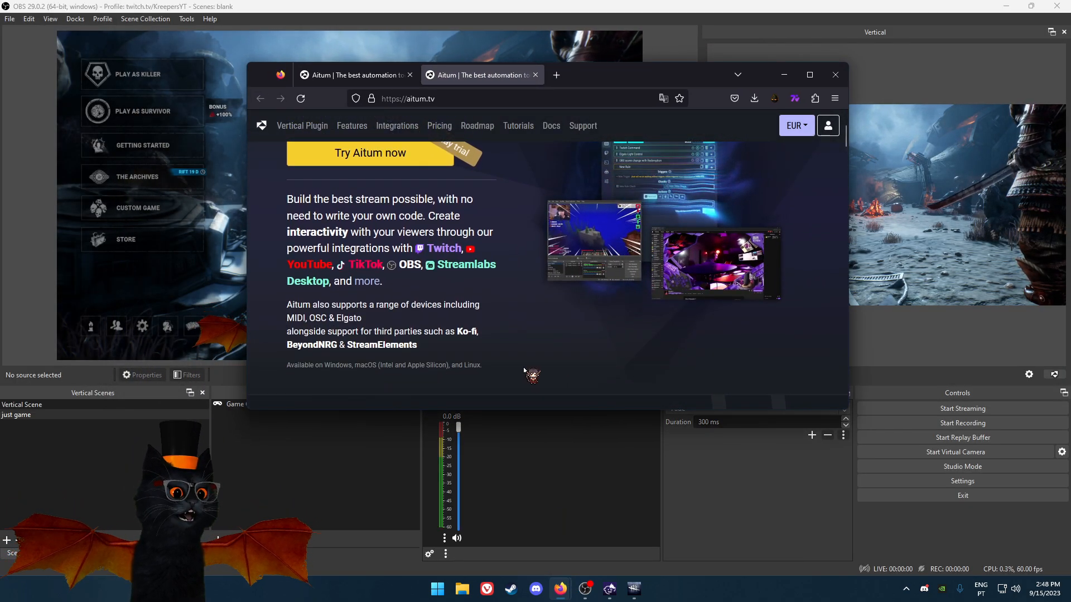
scroll(down, 3)
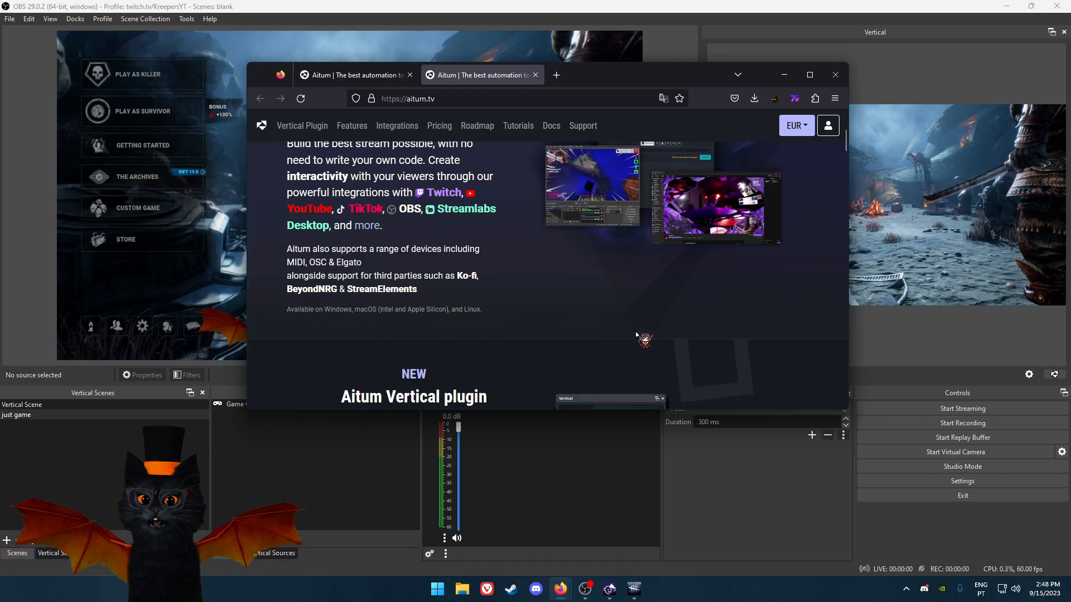
scroll(up, 3)
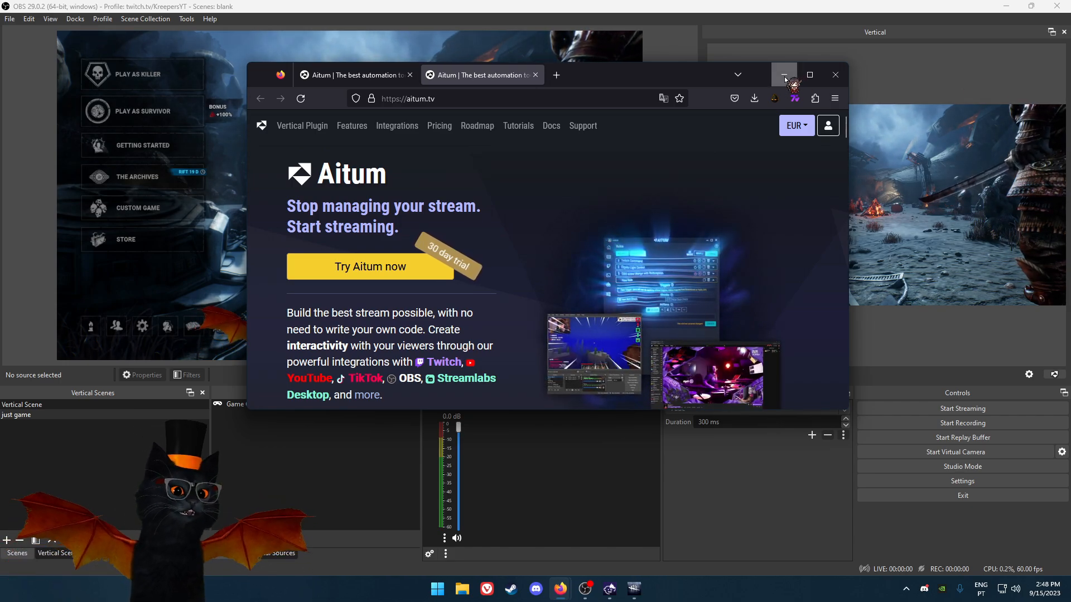
click(783, 75)
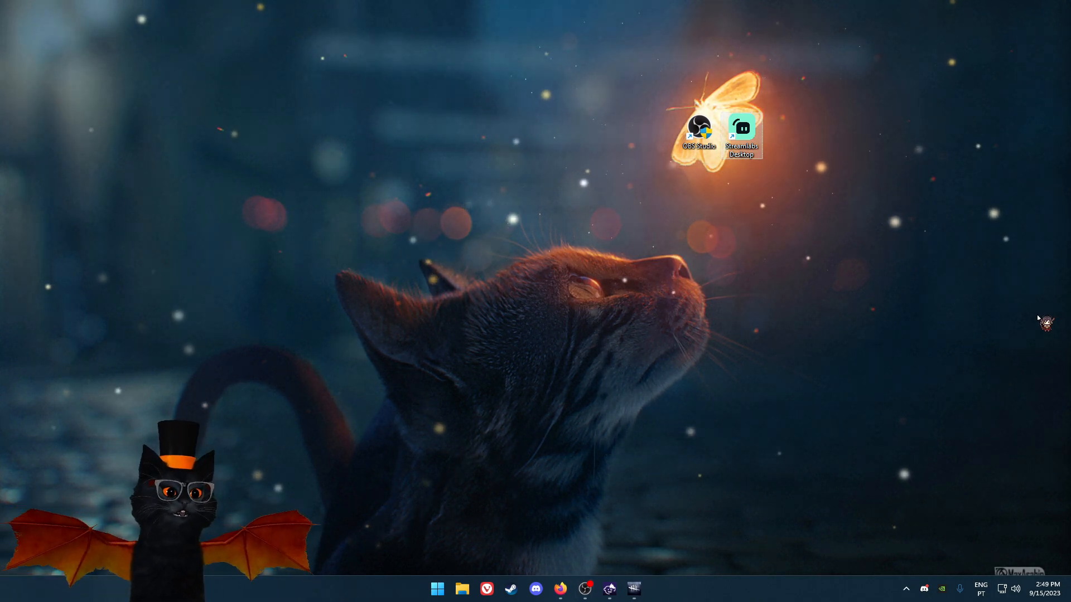
Step: Launch Streamlabs Desktop 1.14.0 from its desktop icon, opening an empty scene
double_click(742, 130)
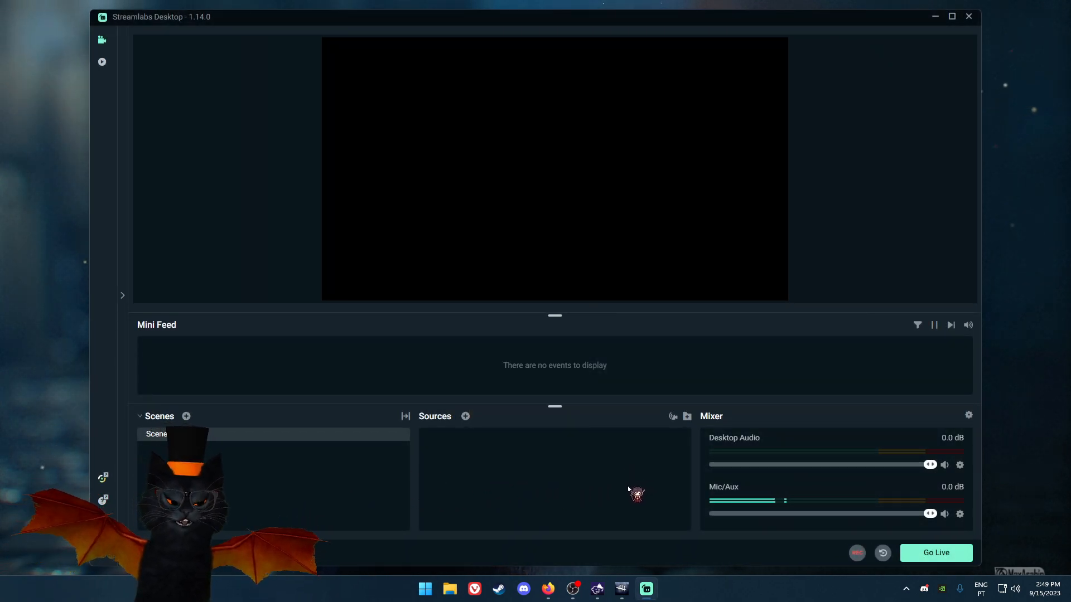
mouse_move(672, 416)
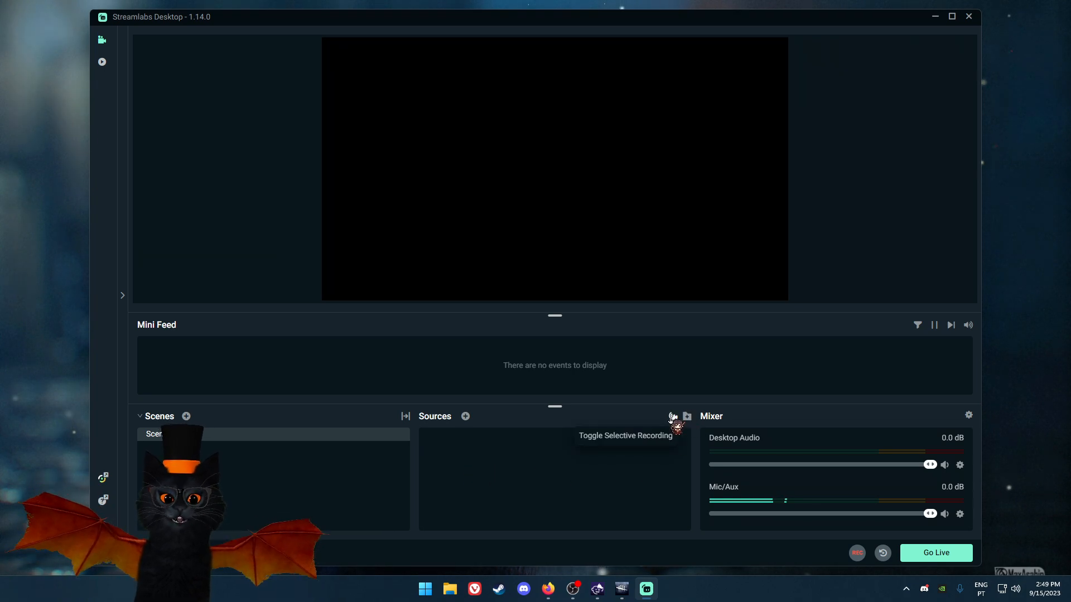
mouse_move(687, 416)
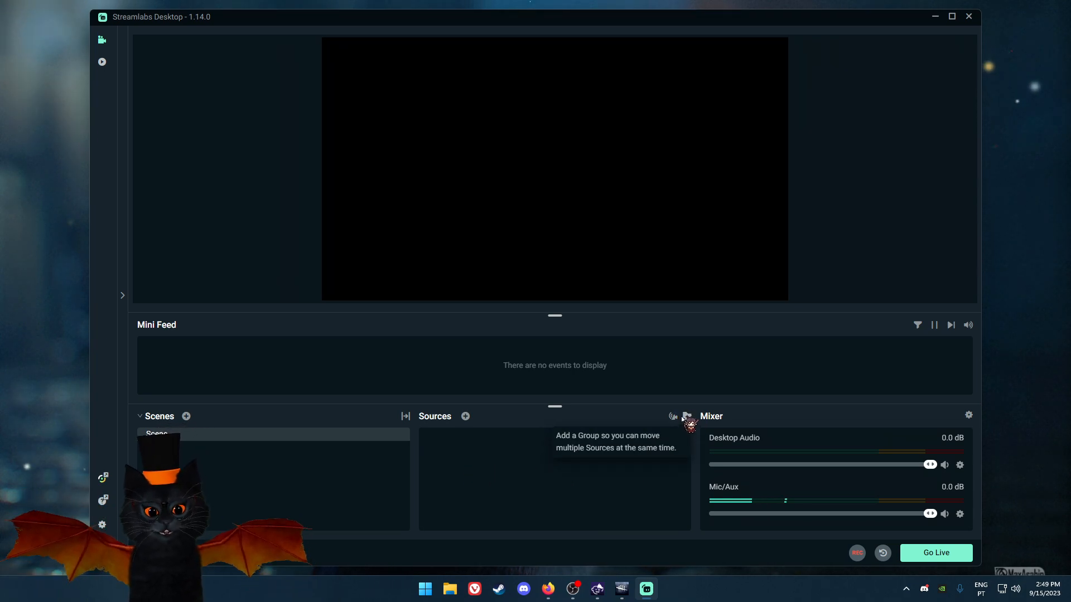
mouse_move(681, 419)
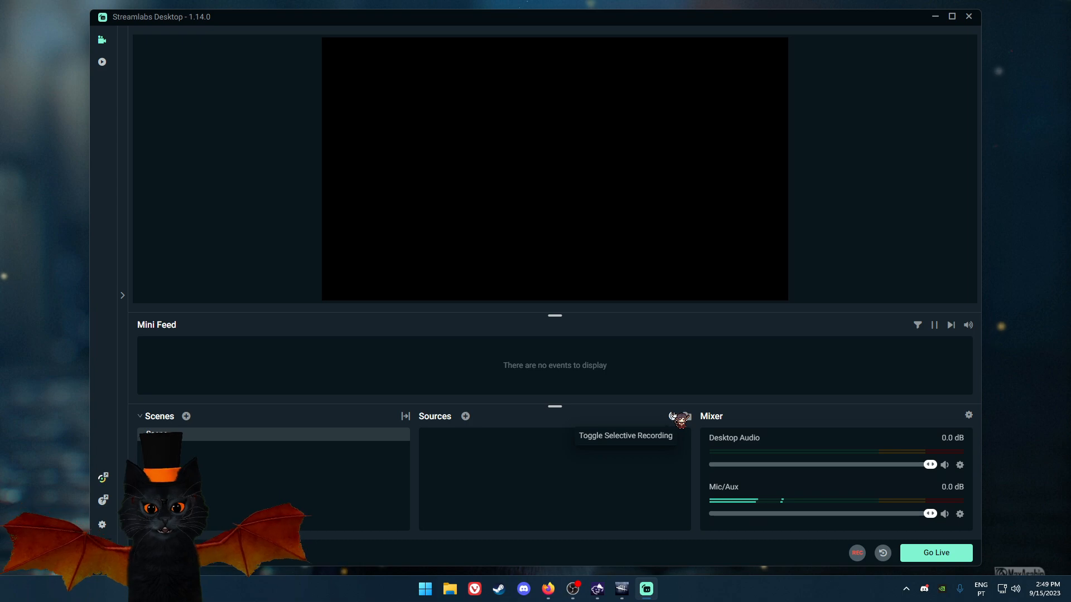
mouse_move(465, 416)
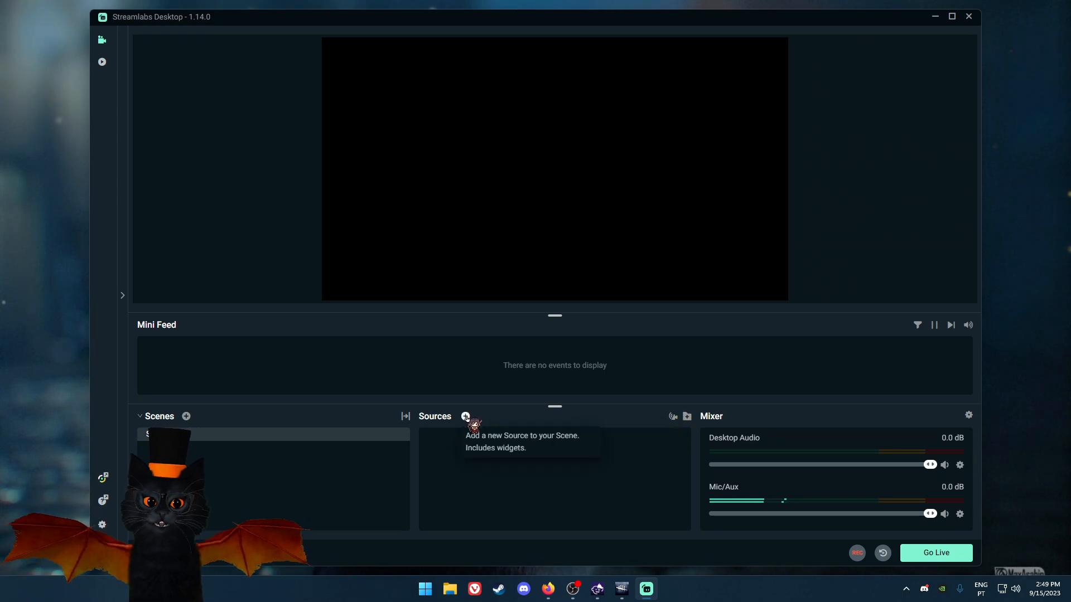
Step: Add a 'Game Capture' source set to capture the DeadByDaylight window specifically
click(465, 416)
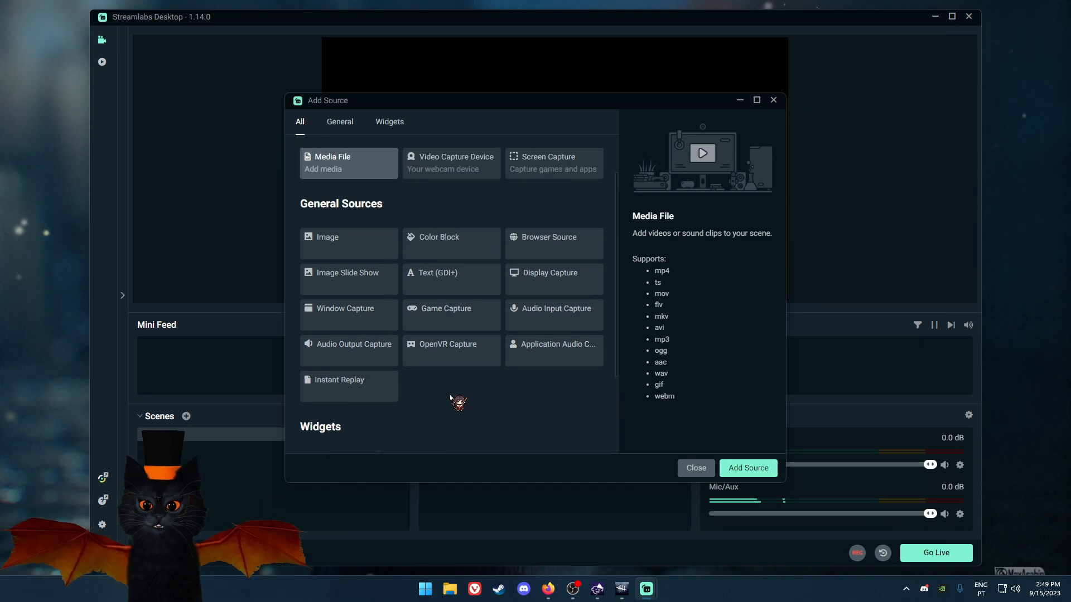
click(444, 311)
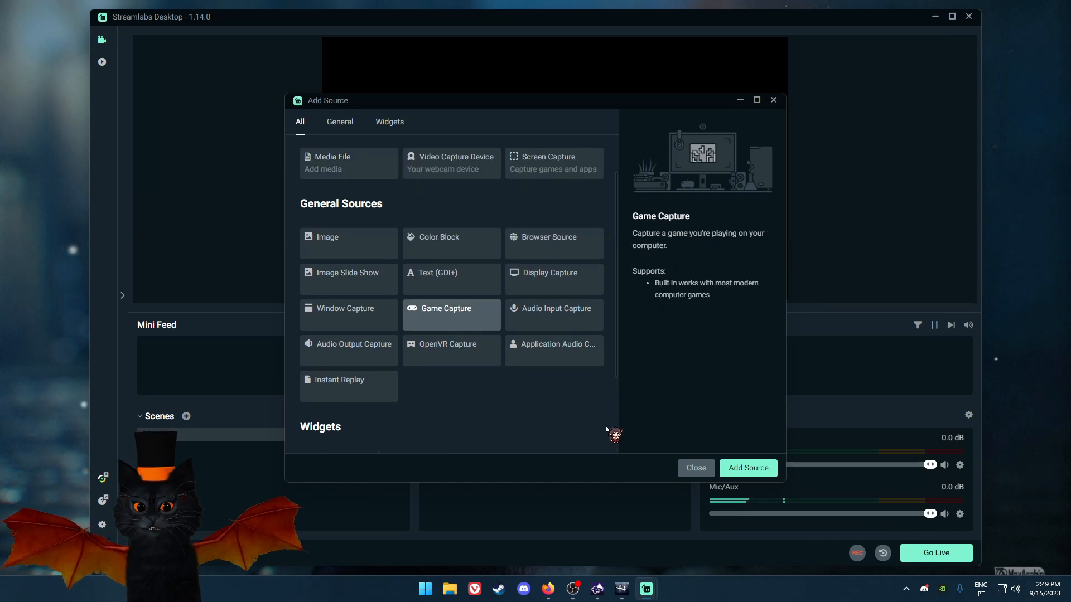
click(747, 468)
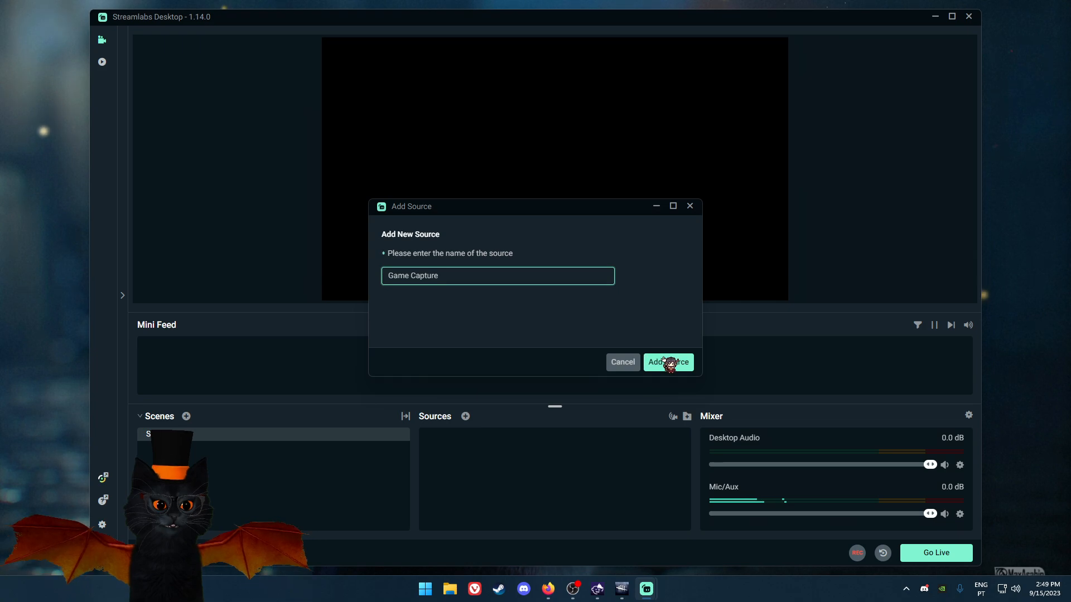
click(666, 362)
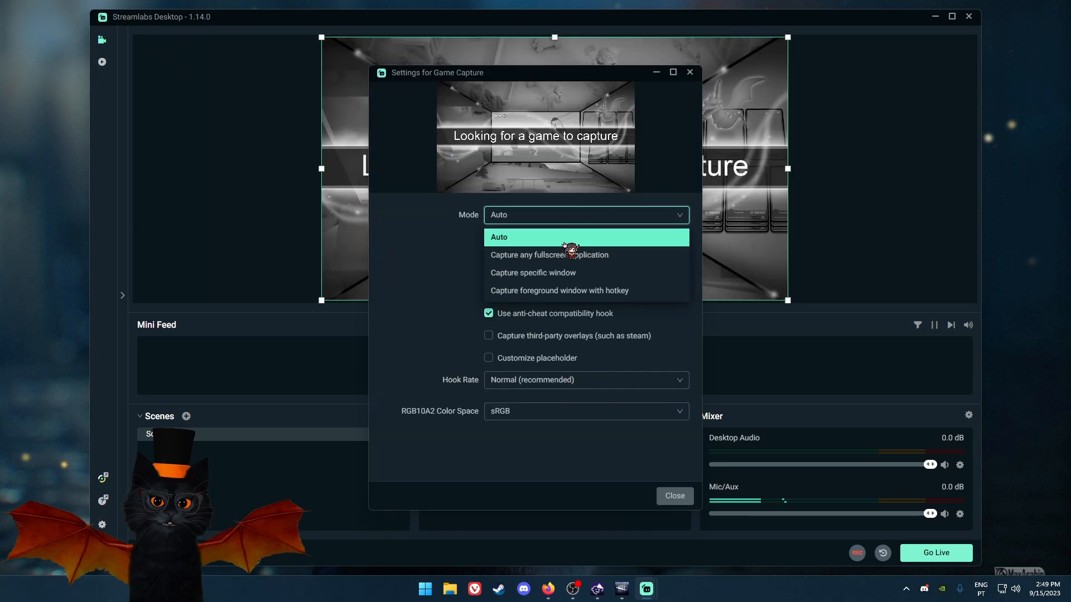
click(532, 273)
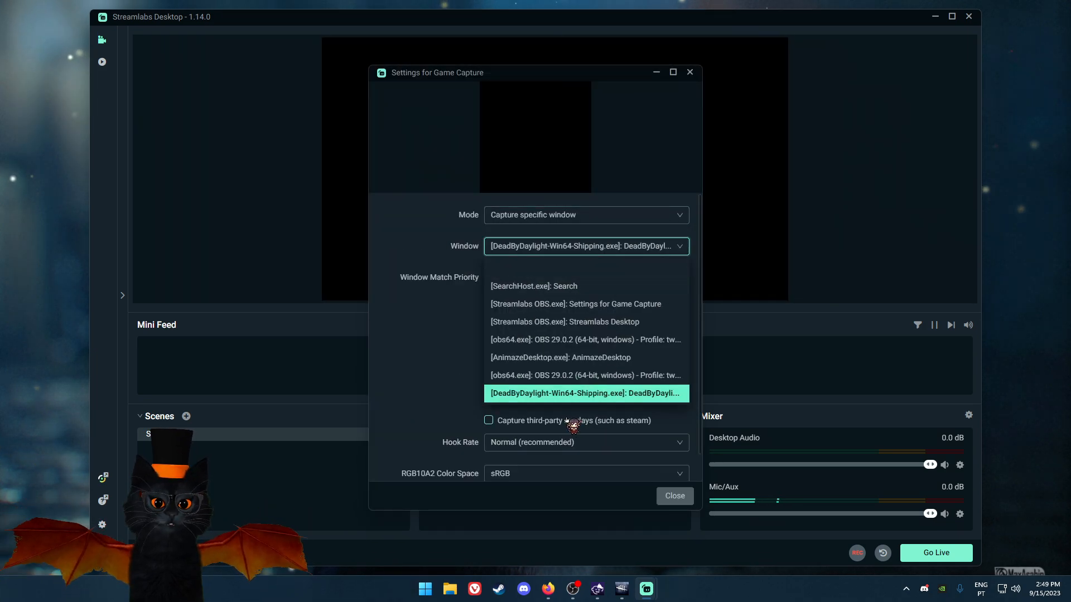
click(673, 495)
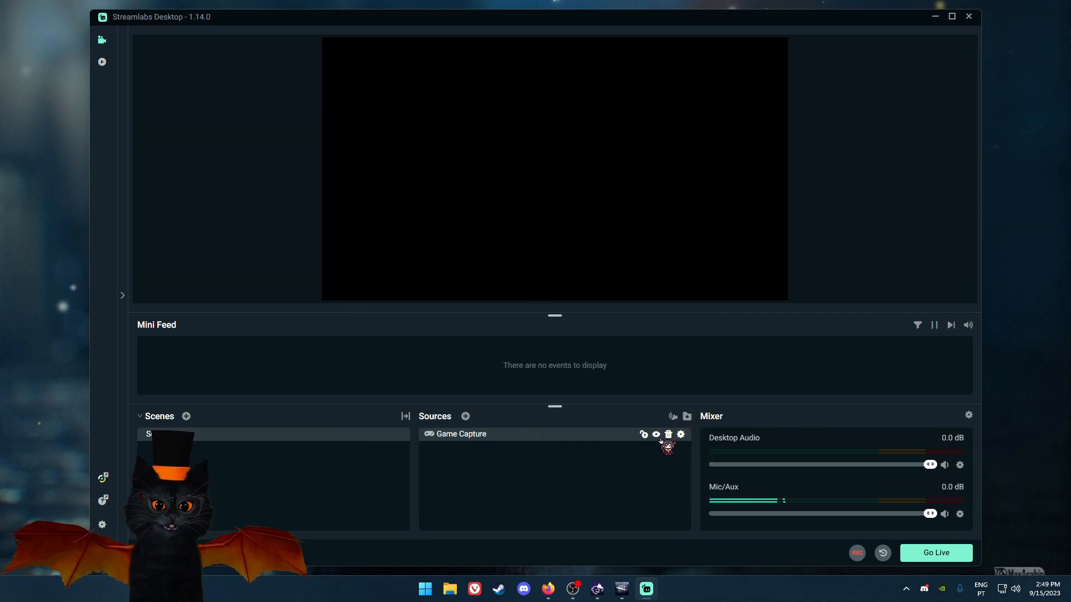
mouse_move(673, 417)
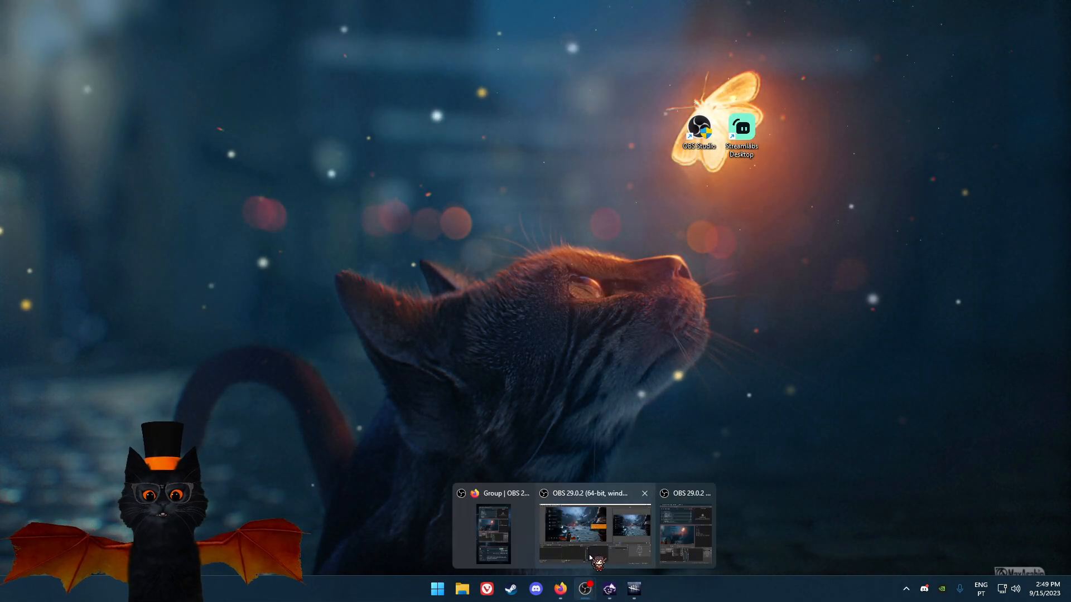
Step: Bring OBS Studio back to front and start a new Application Audio Capture vertical source
click(593, 533)
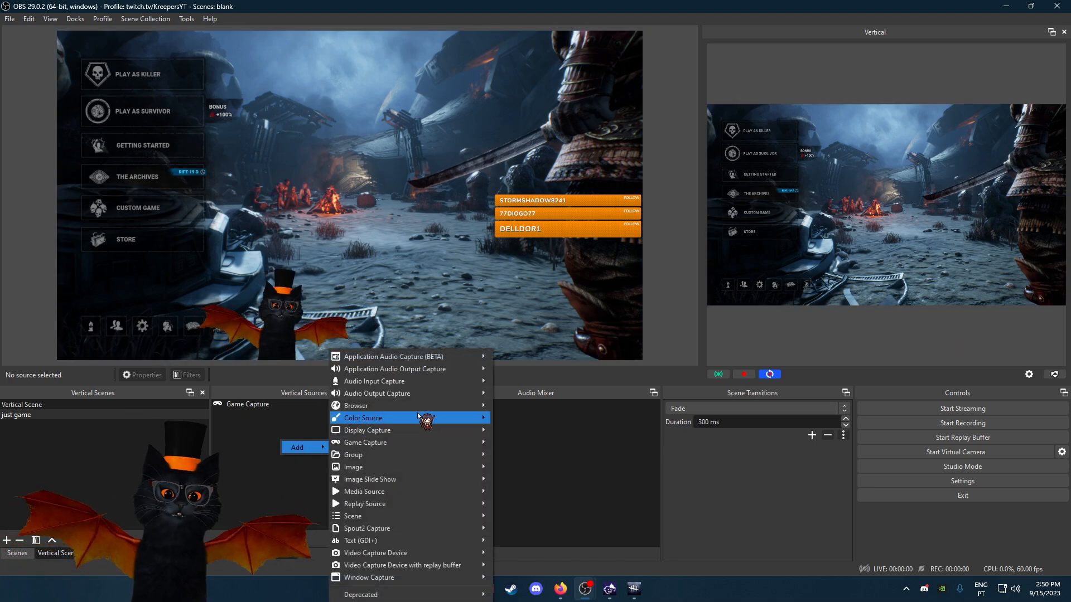
mouse_move(393, 356)
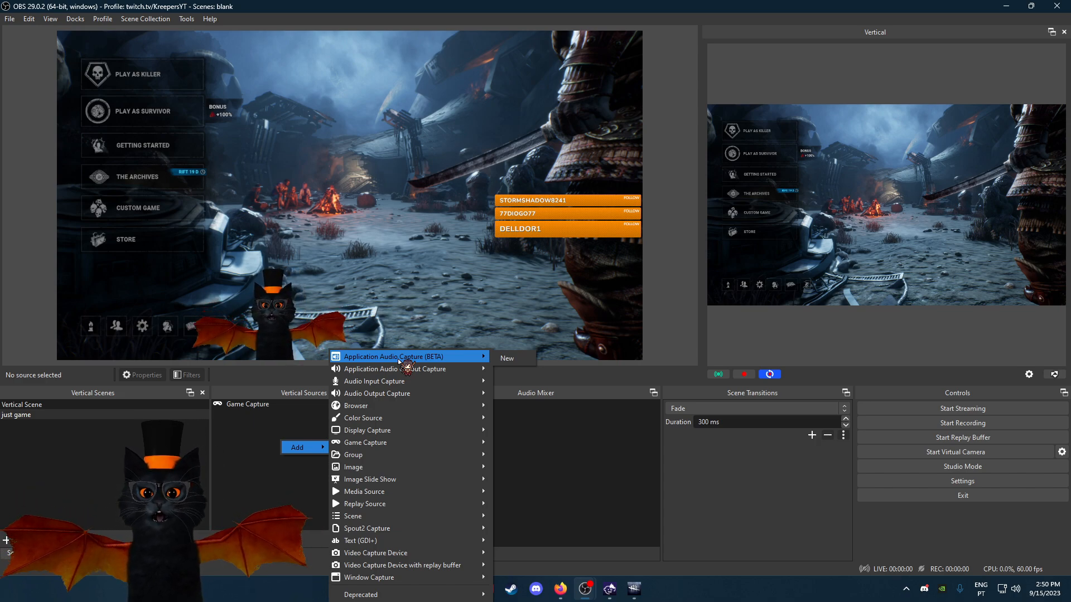
click(374, 553)
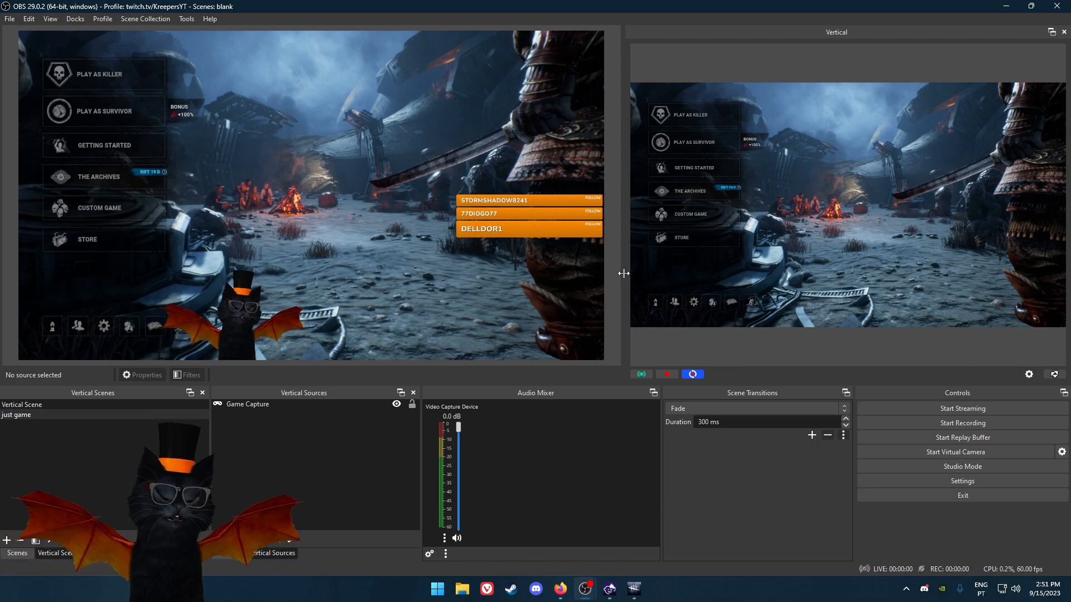
mouse_move(628, 283)
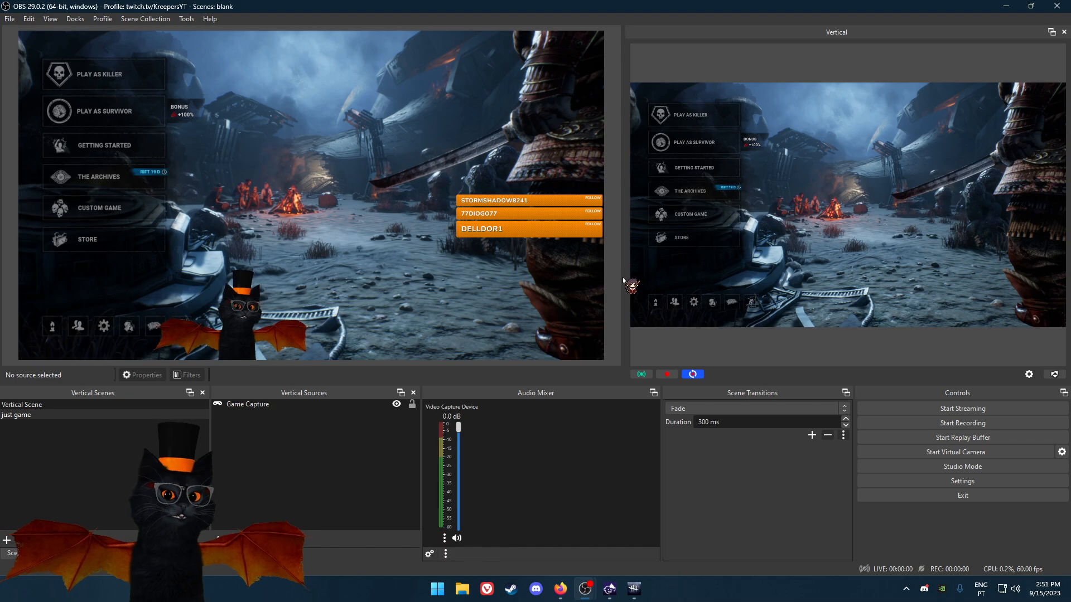